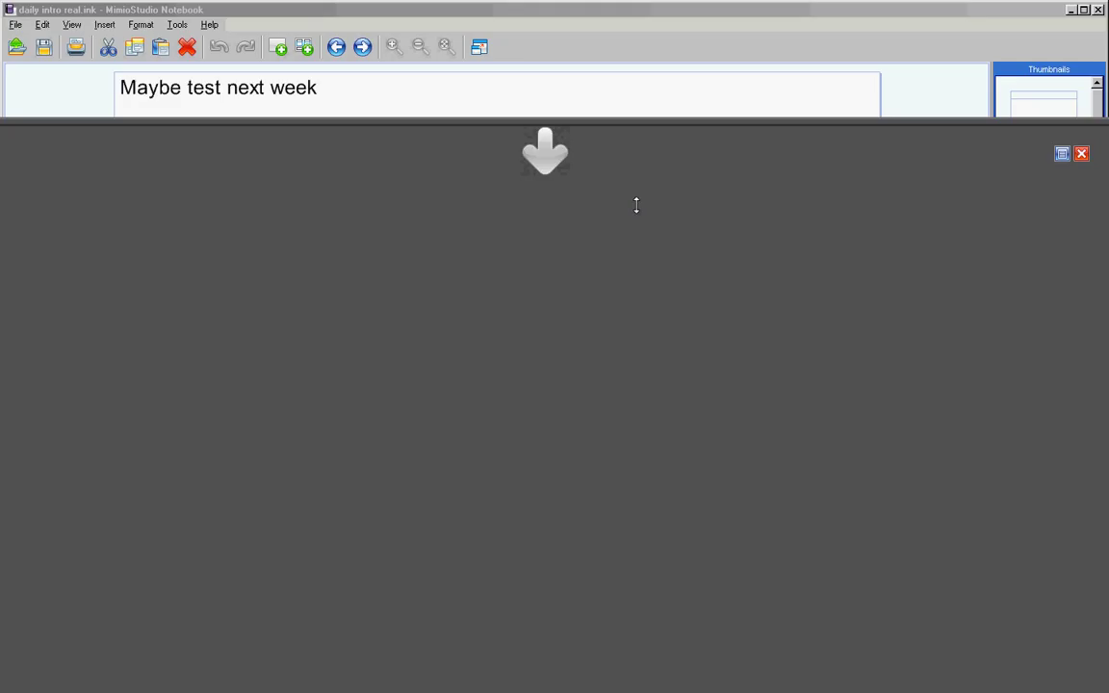
mouse_move(328, 110)
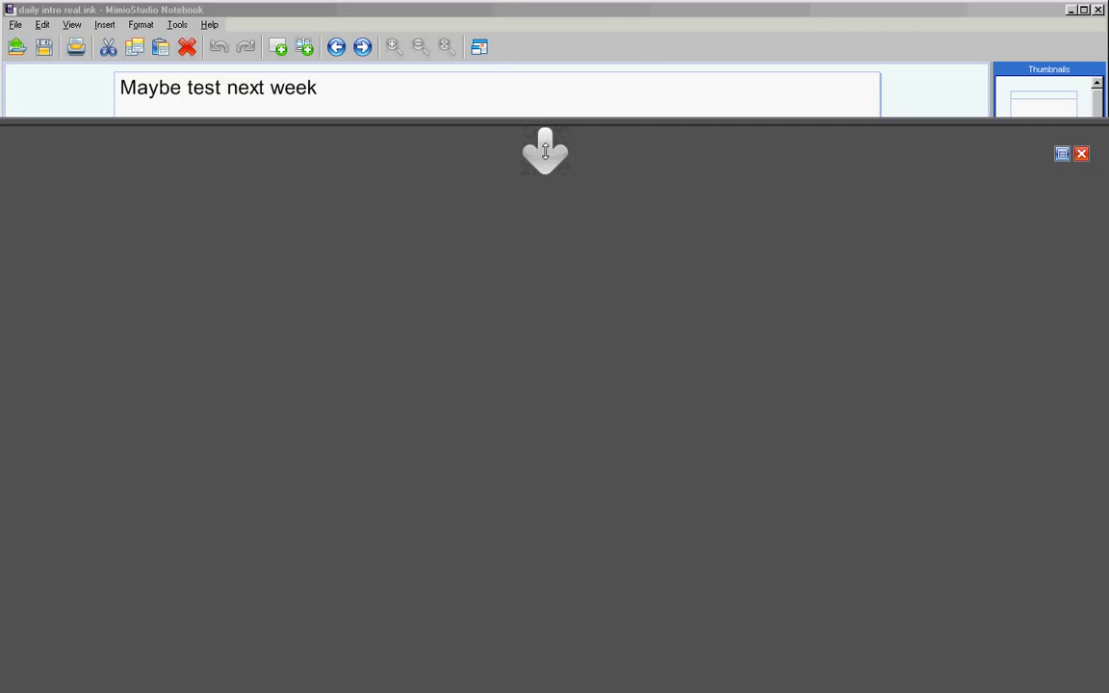
Add the line "Turn in Page 580 #'s 1 - 27 Odd, 49 - 99 Odd a's only" below the test reminder.
text(Turn in Page 580 #'s 1 - 27 Odd, 49 - 99 Odd a's only)
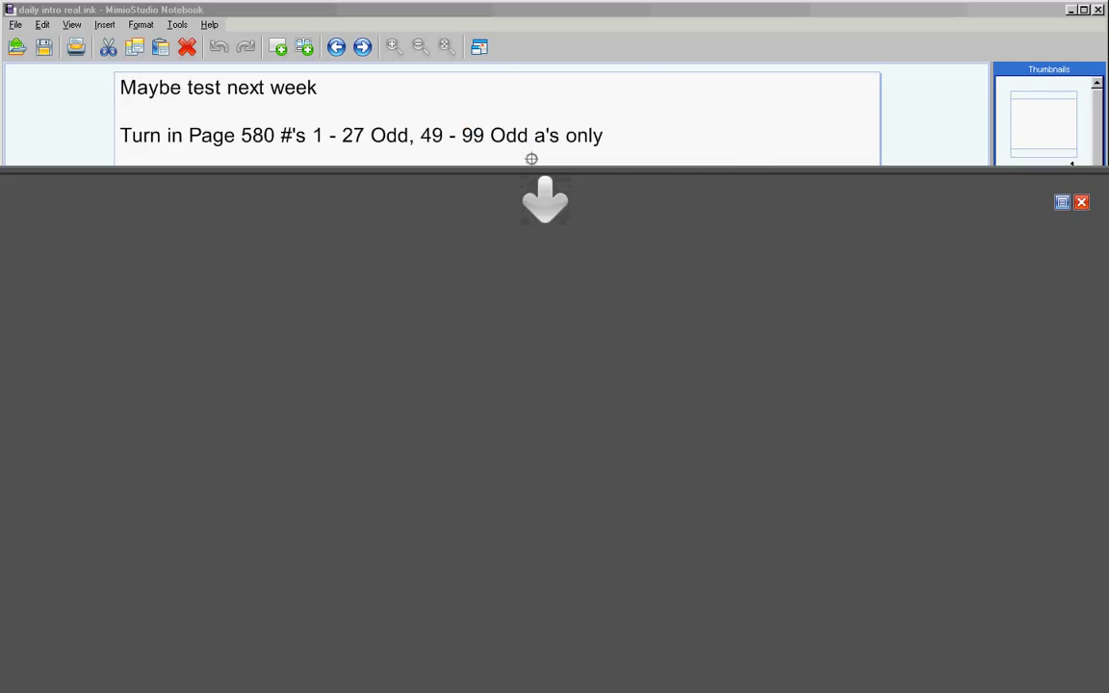
mouse_move(665, 204)
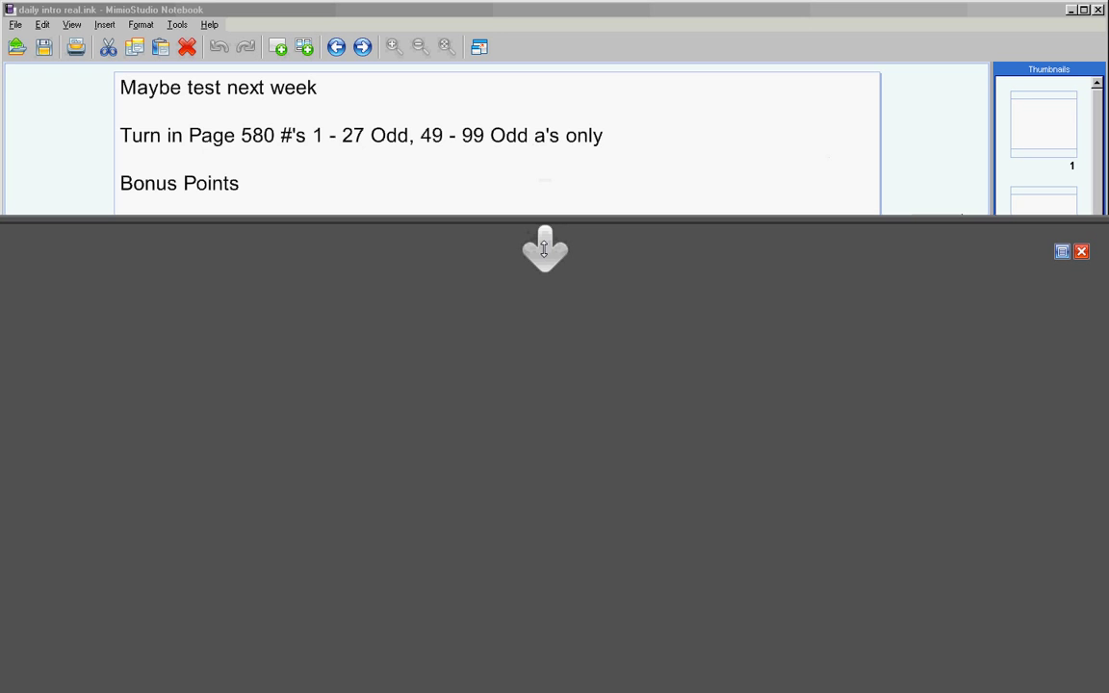
mouse_move(620, 229)
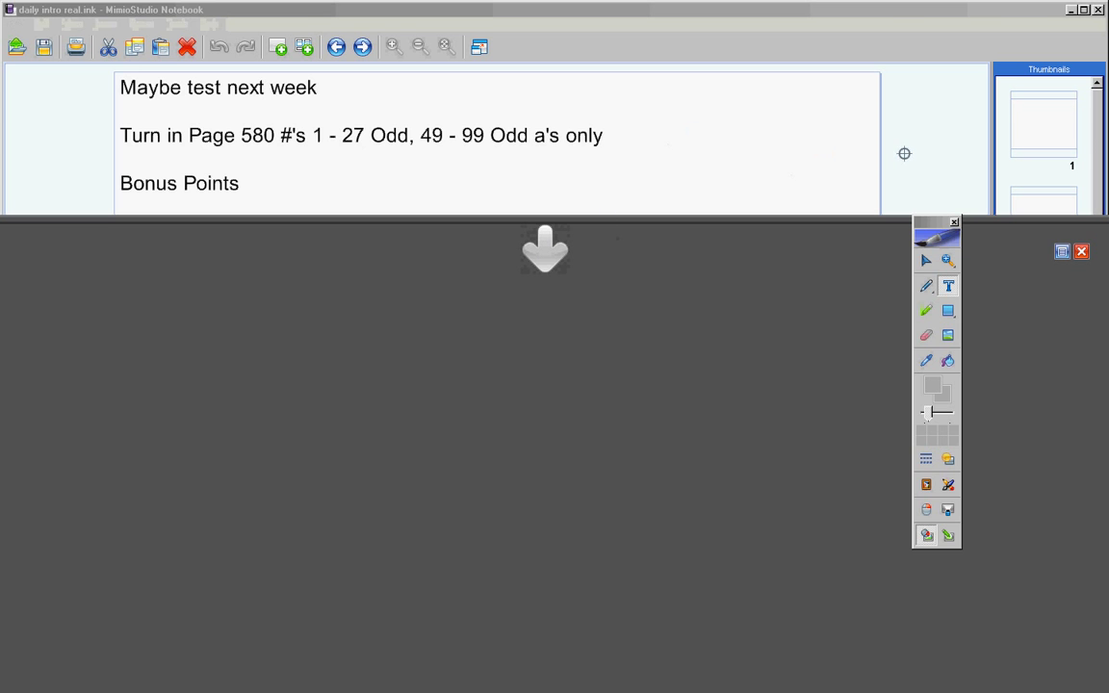
Switch from the Notebook to a blank Word document via the taskbar.
click(20, 678)
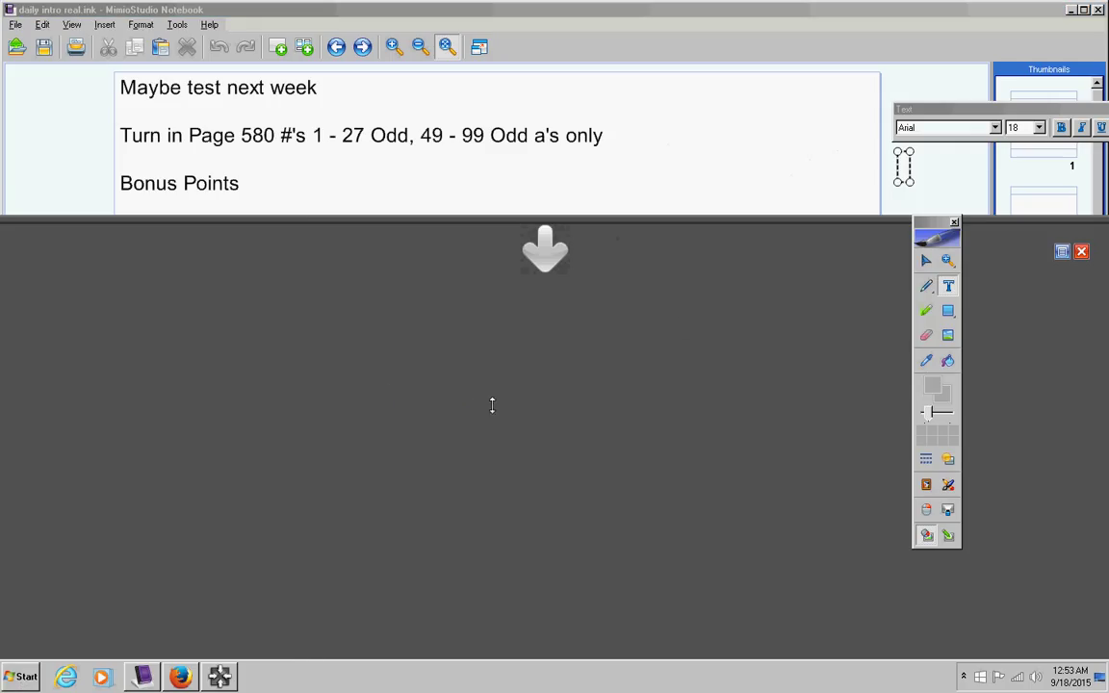
mouse_move(540, 250)
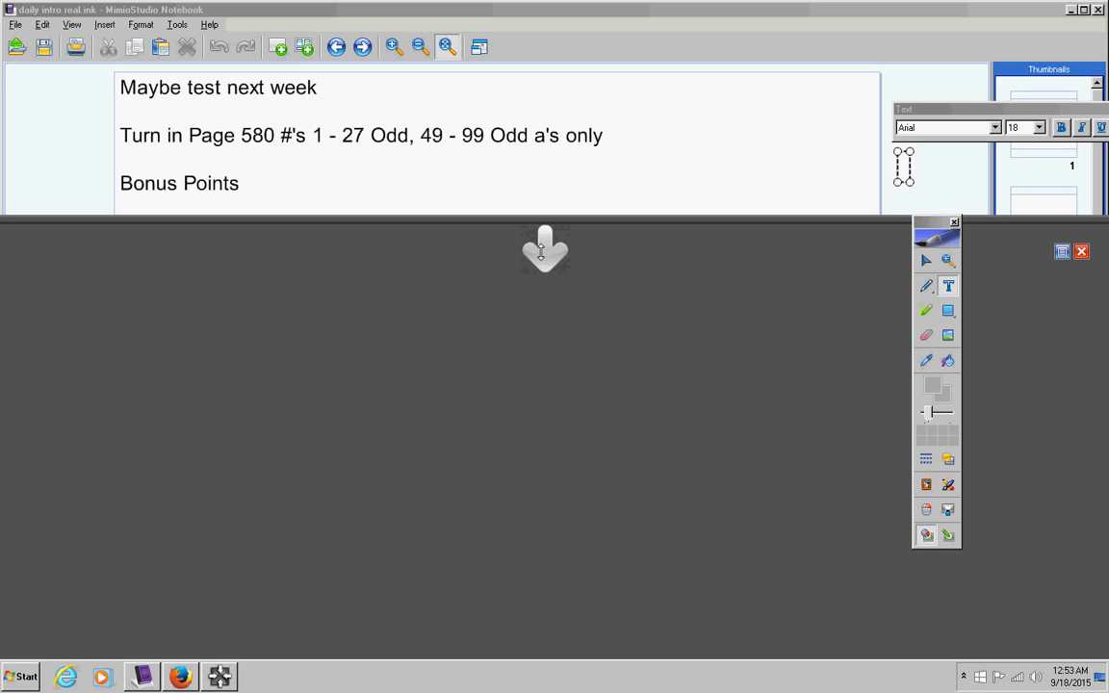
mouse_move(550, 254)
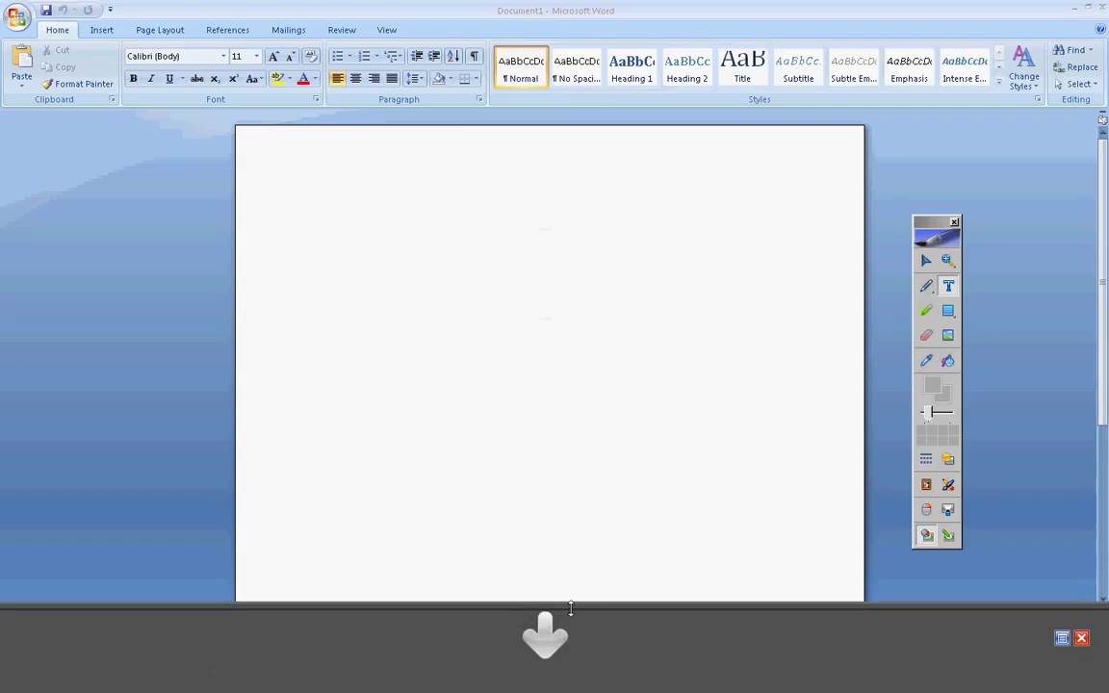
mouse_move(234, 239)
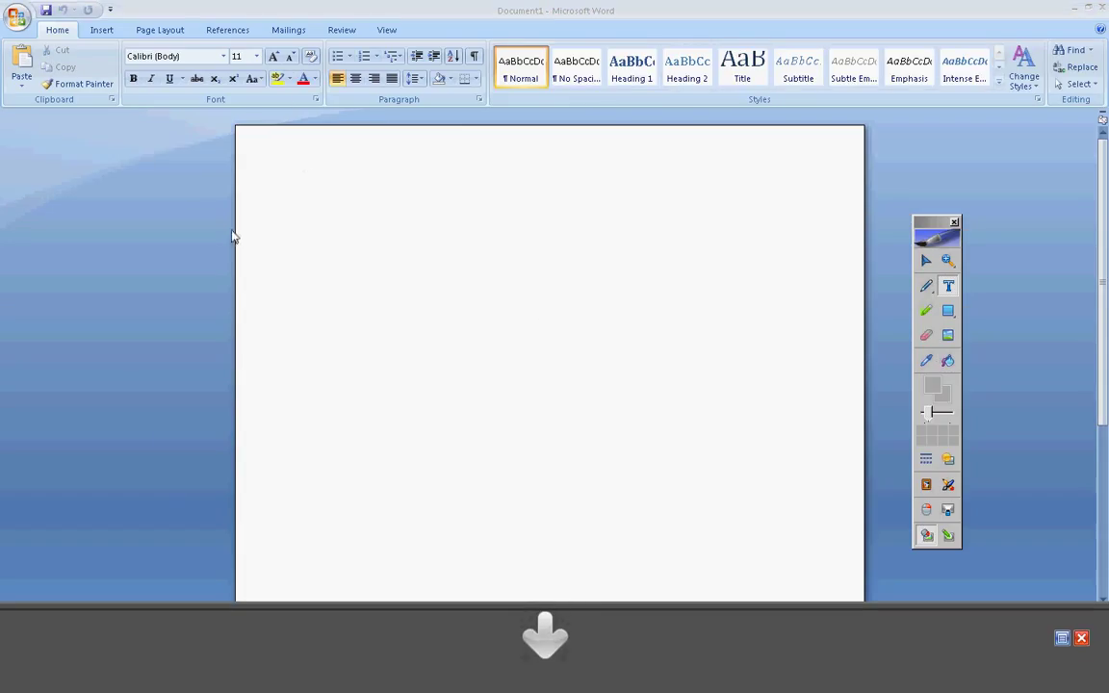
mouse_move(188, 261)
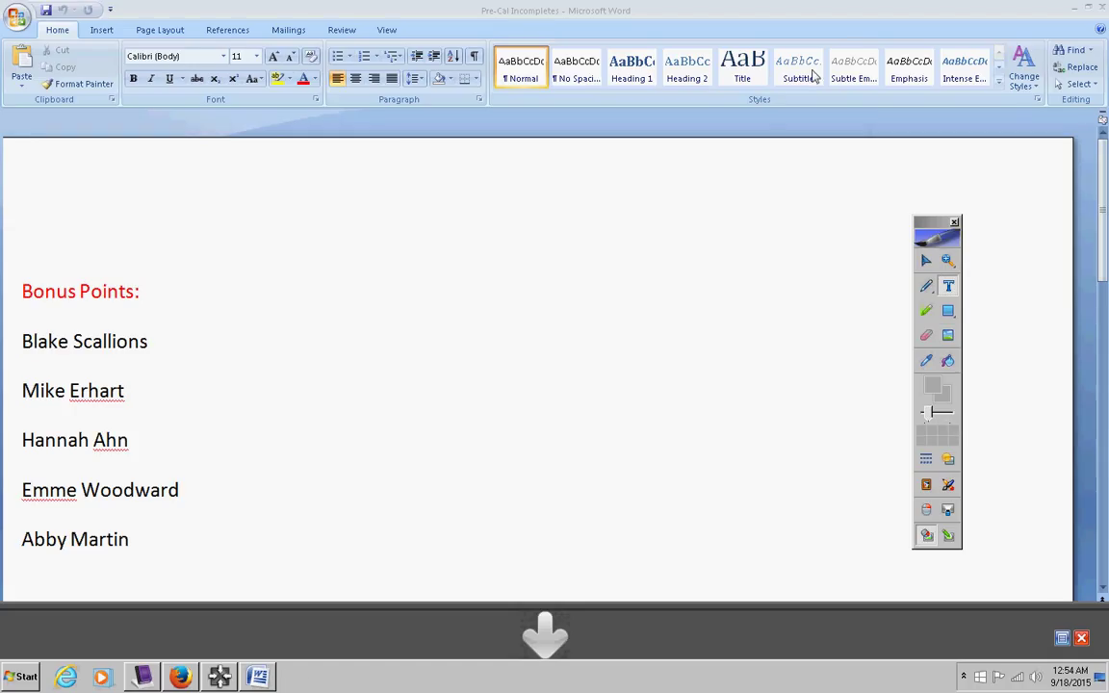
mouse_move(183, 346)
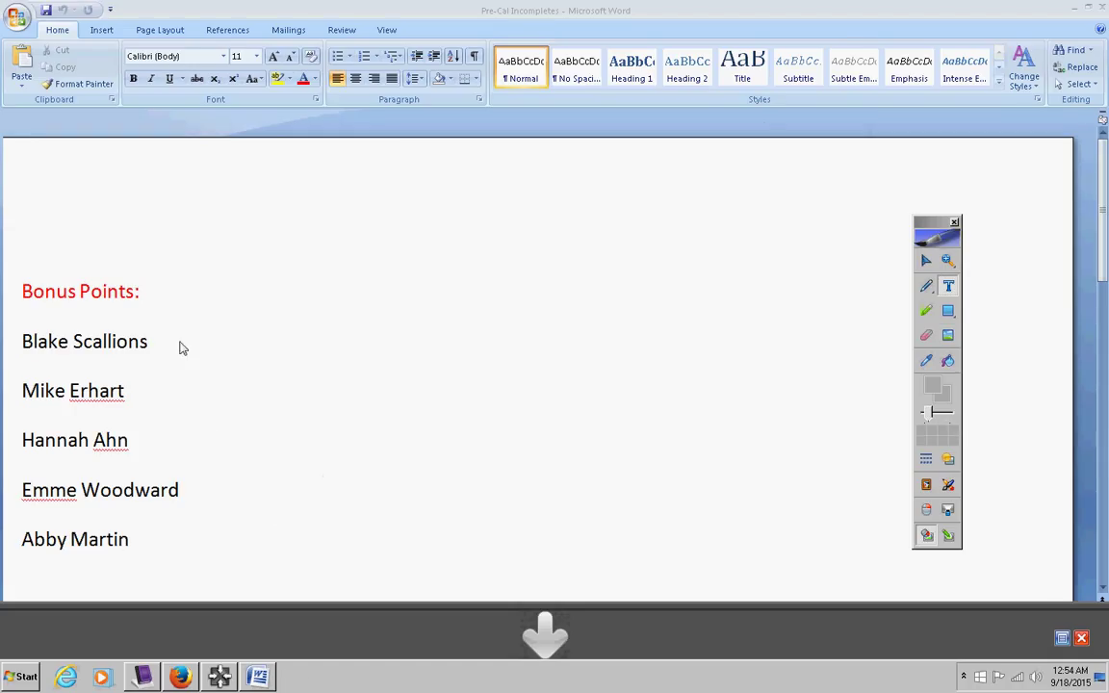
mouse_move(134, 364)
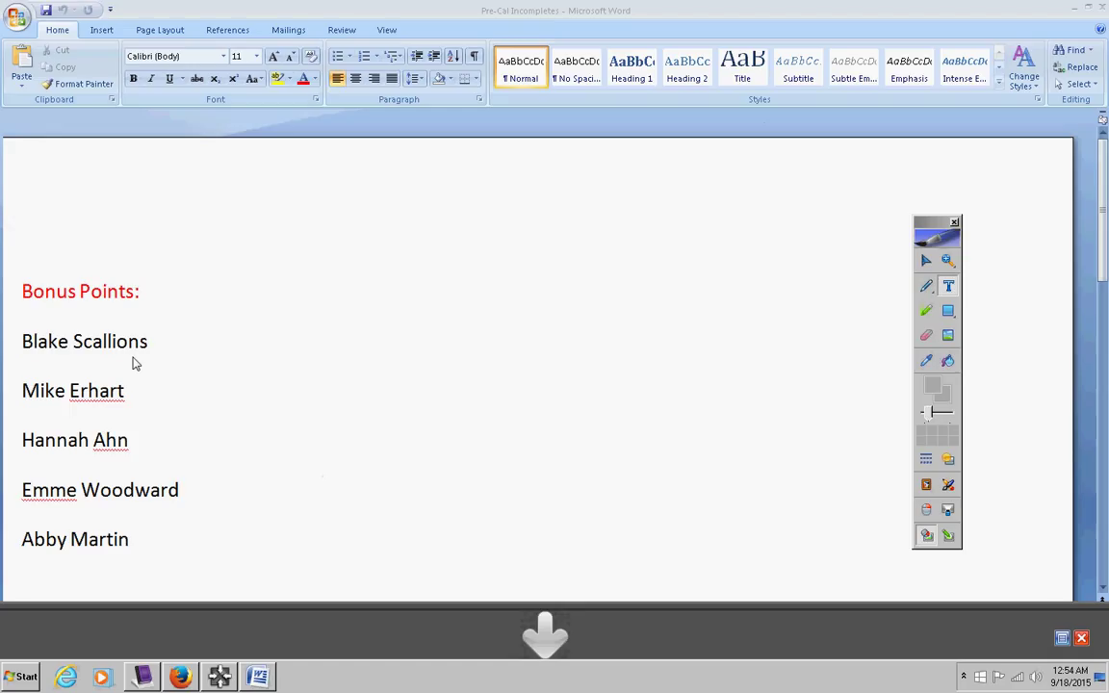
mouse_move(112, 547)
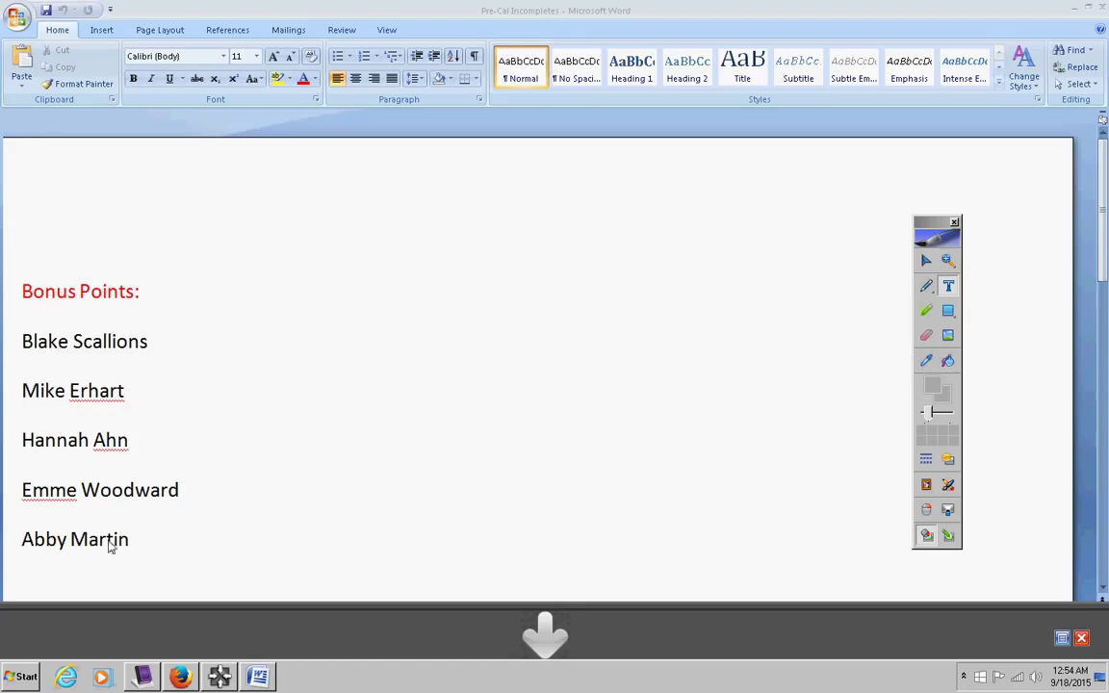
mouse_move(124, 551)
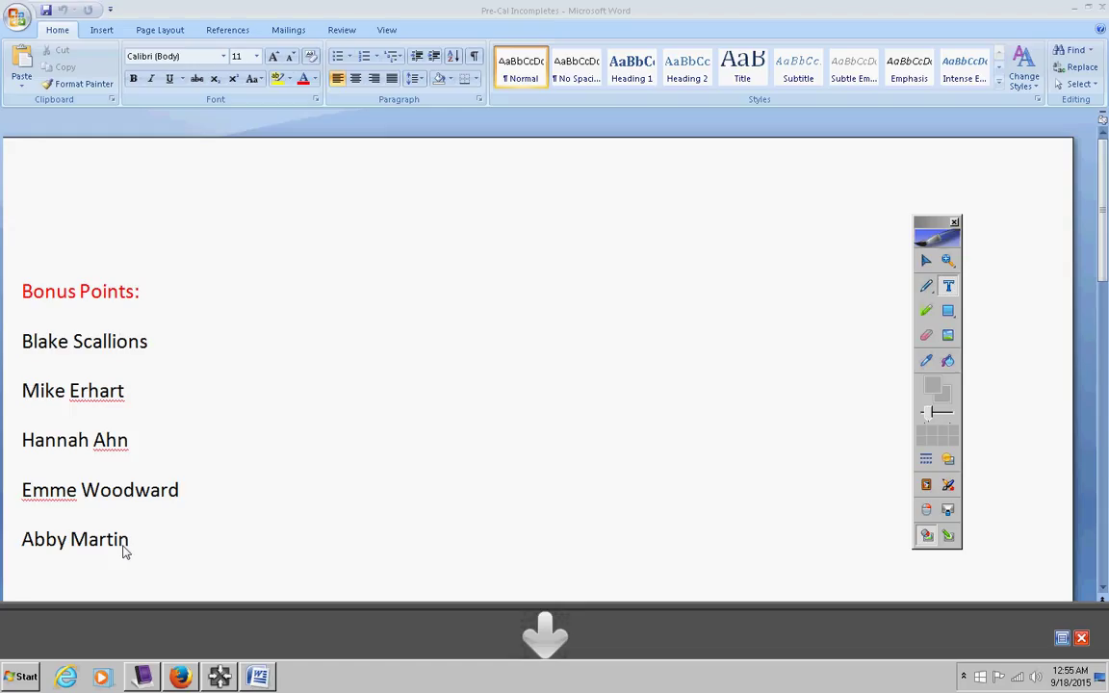
mouse_move(142, 375)
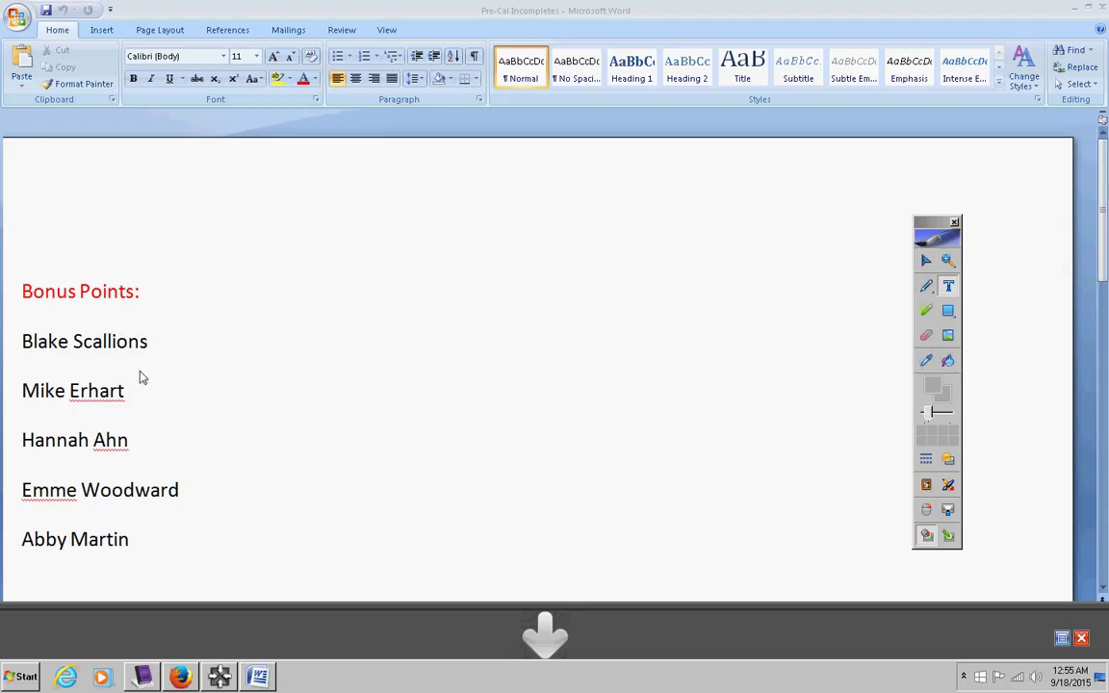
mouse_move(67, 501)
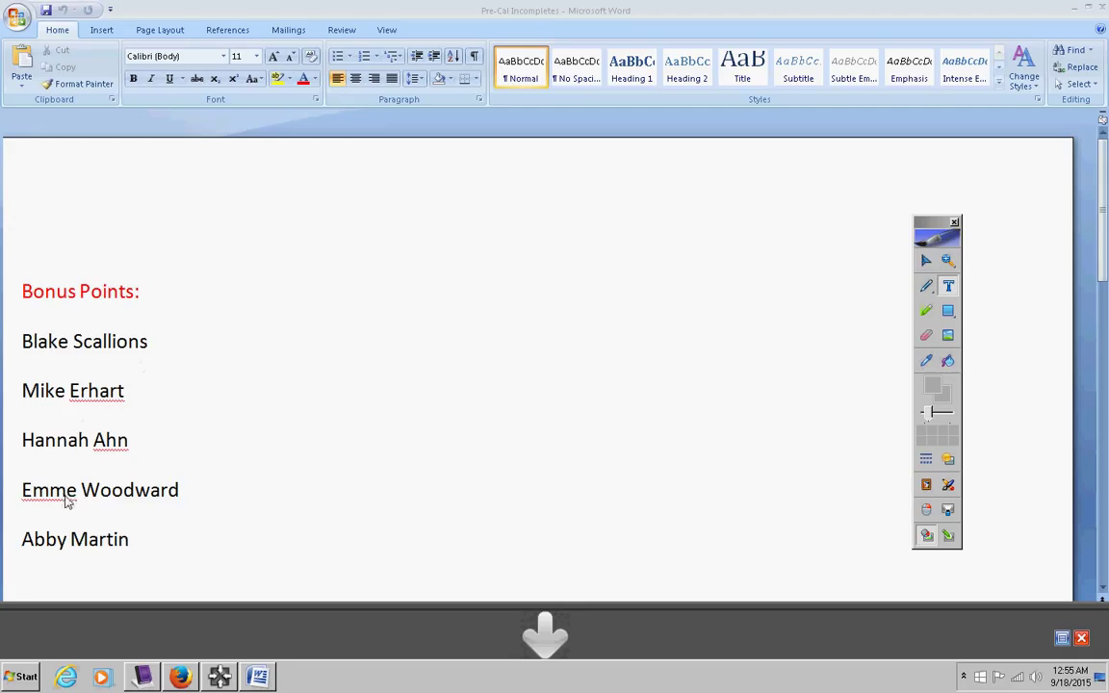
mouse_move(139, 493)
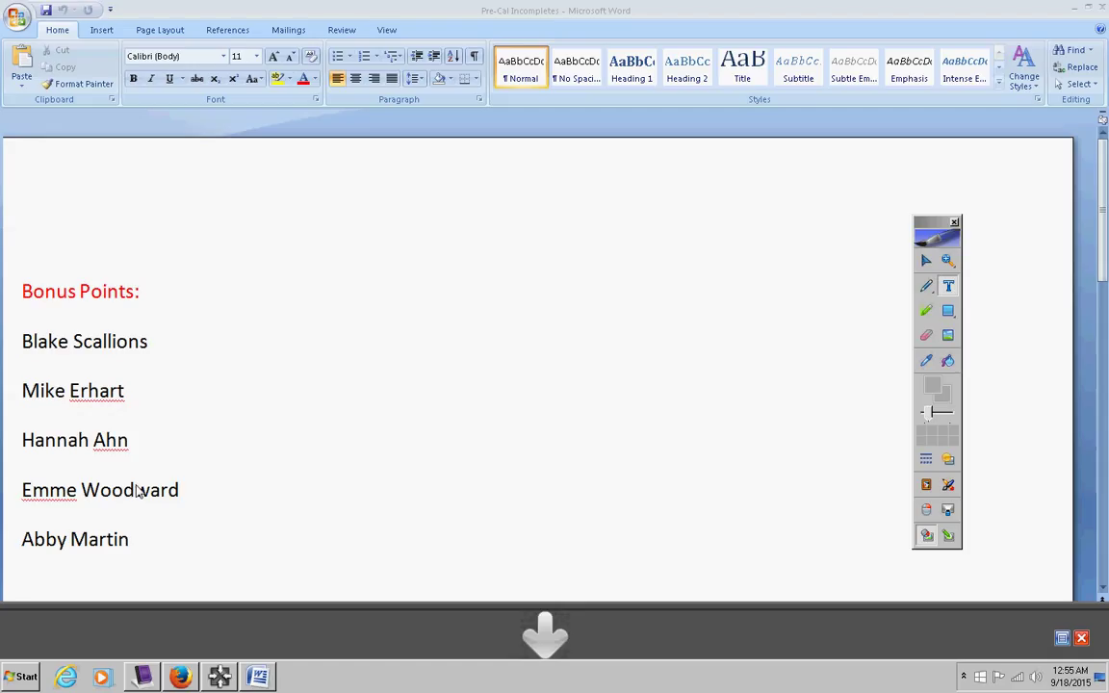
mouse_move(113, 323)
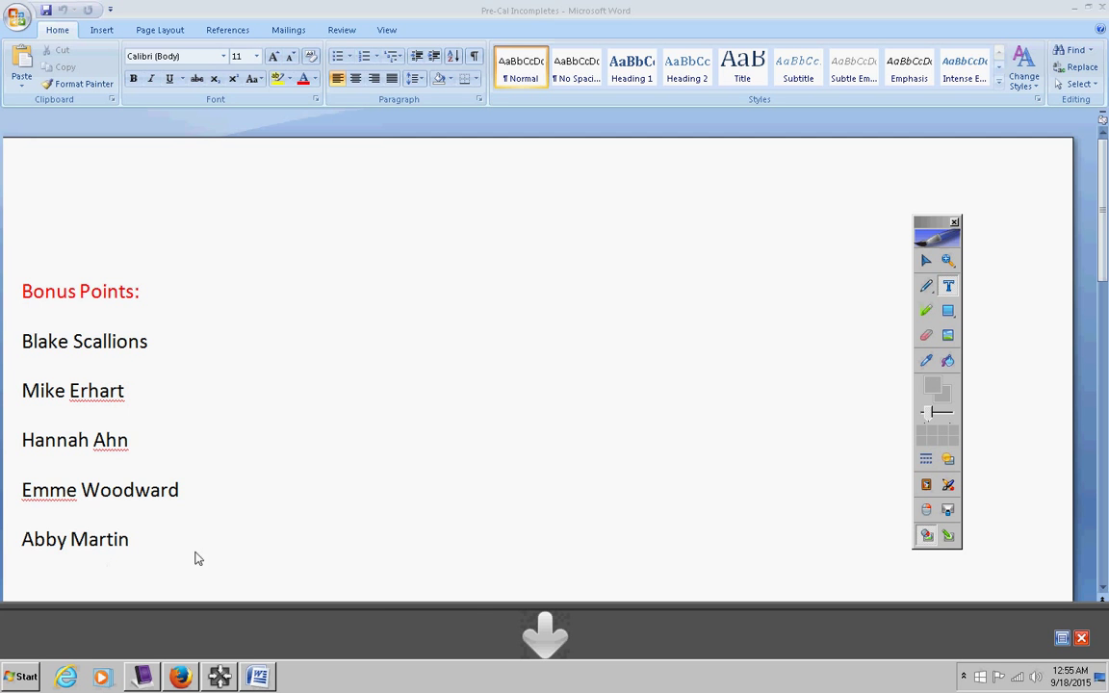
Return from Word to the MimioStudio class notes page.
click(141, 676)
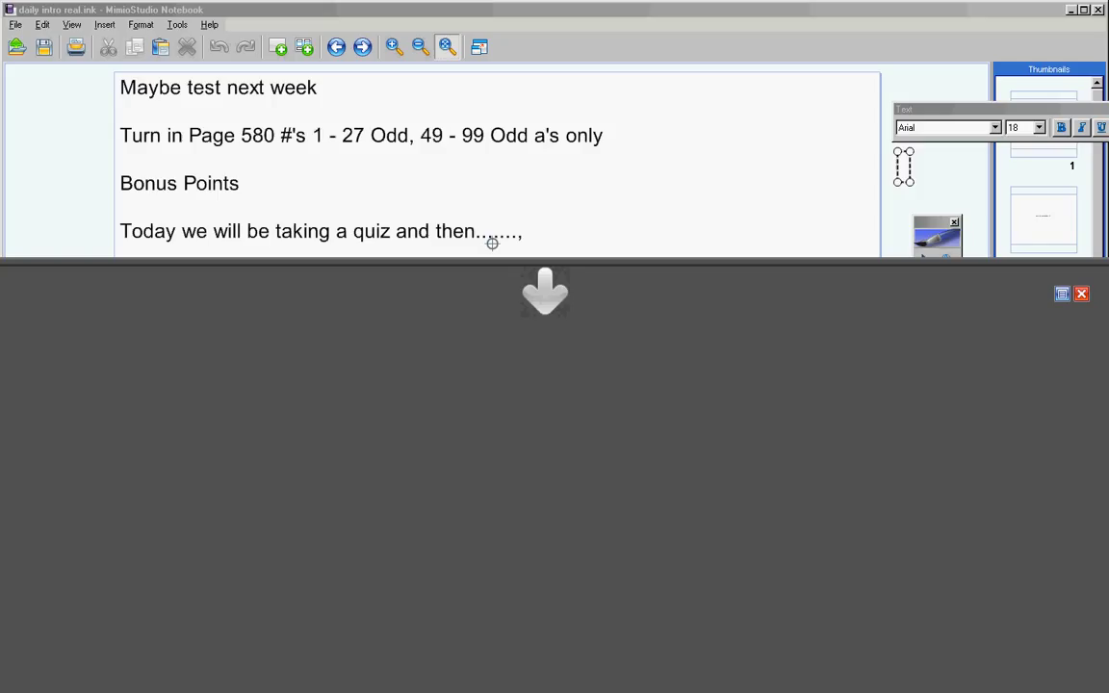
mouse_move(362, 251)
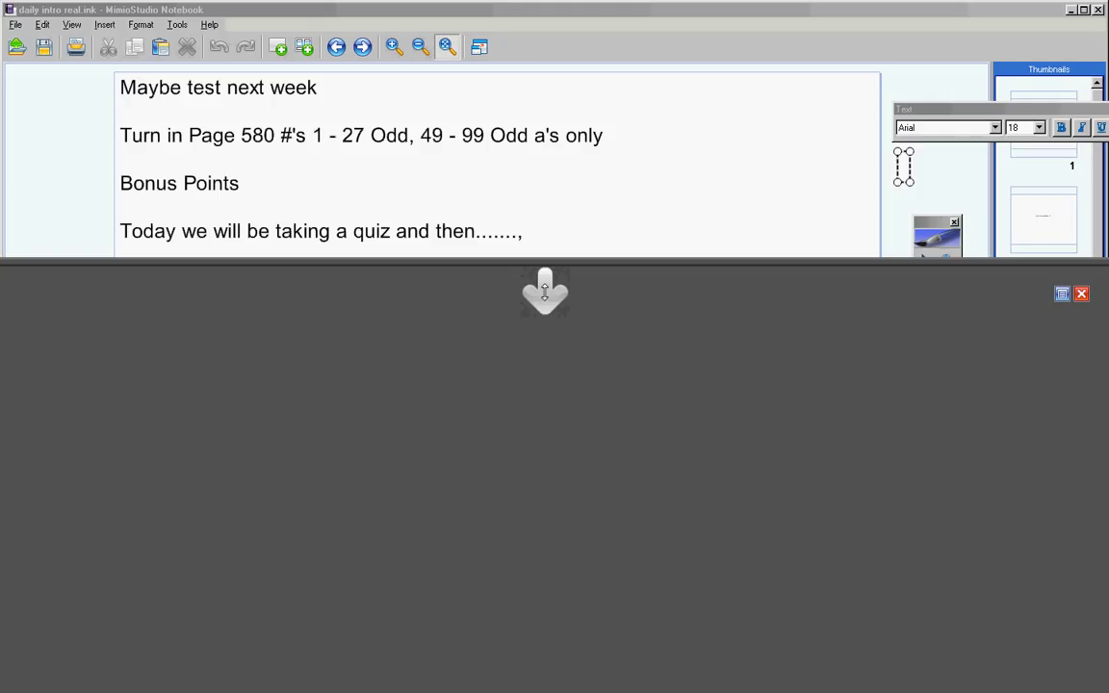
mouse_move(520, 277)
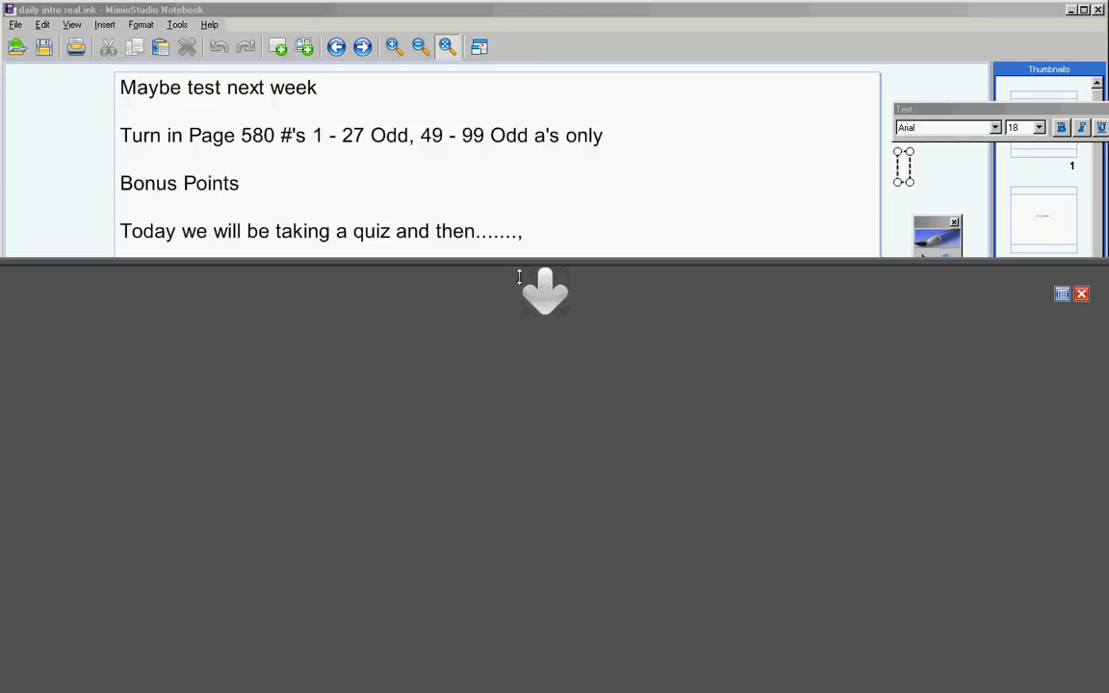
mouse_move(547, 293)
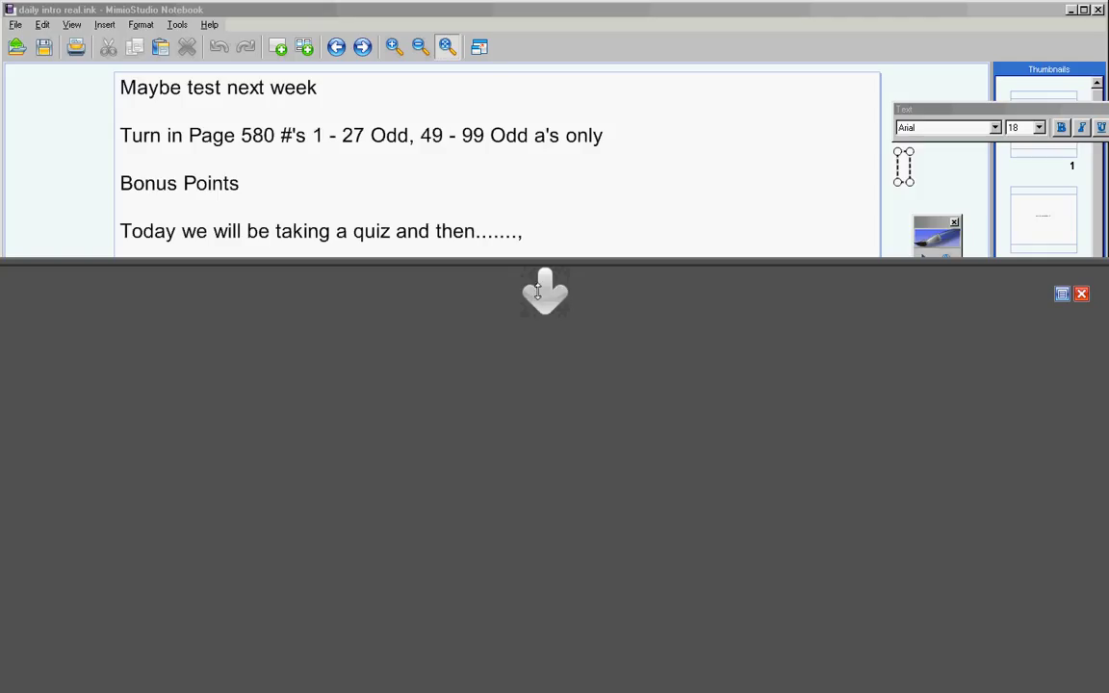
mouse_move(435, 247)
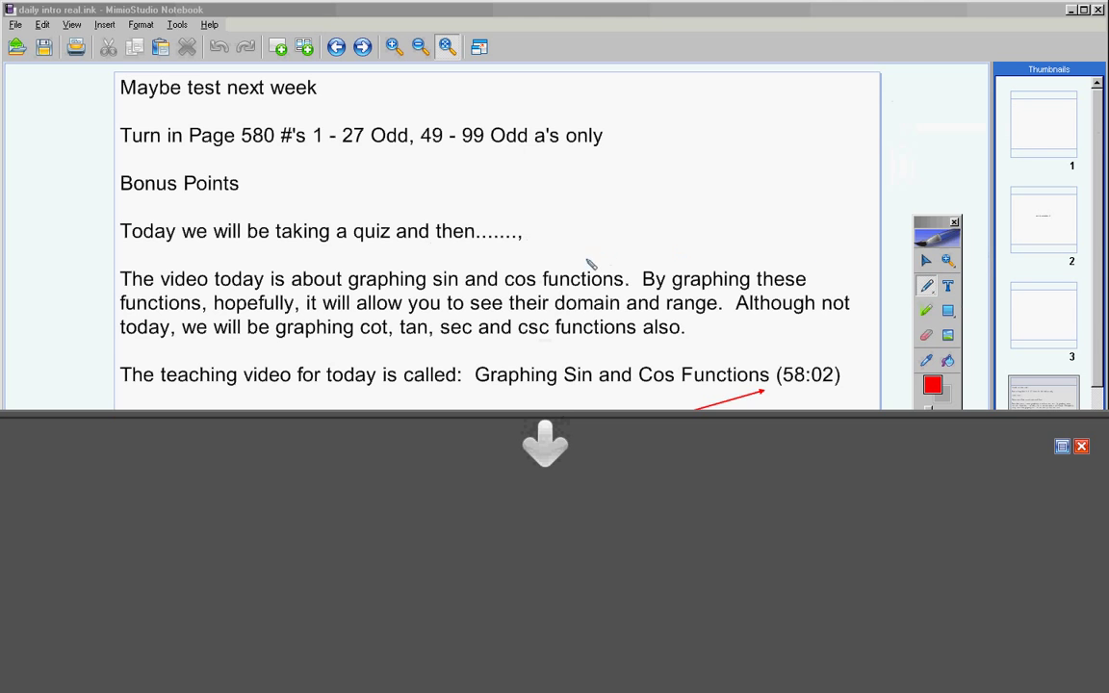
Adjust the red arrow so it points at the video length (58:02).
drag(235, 265, 581, 260)
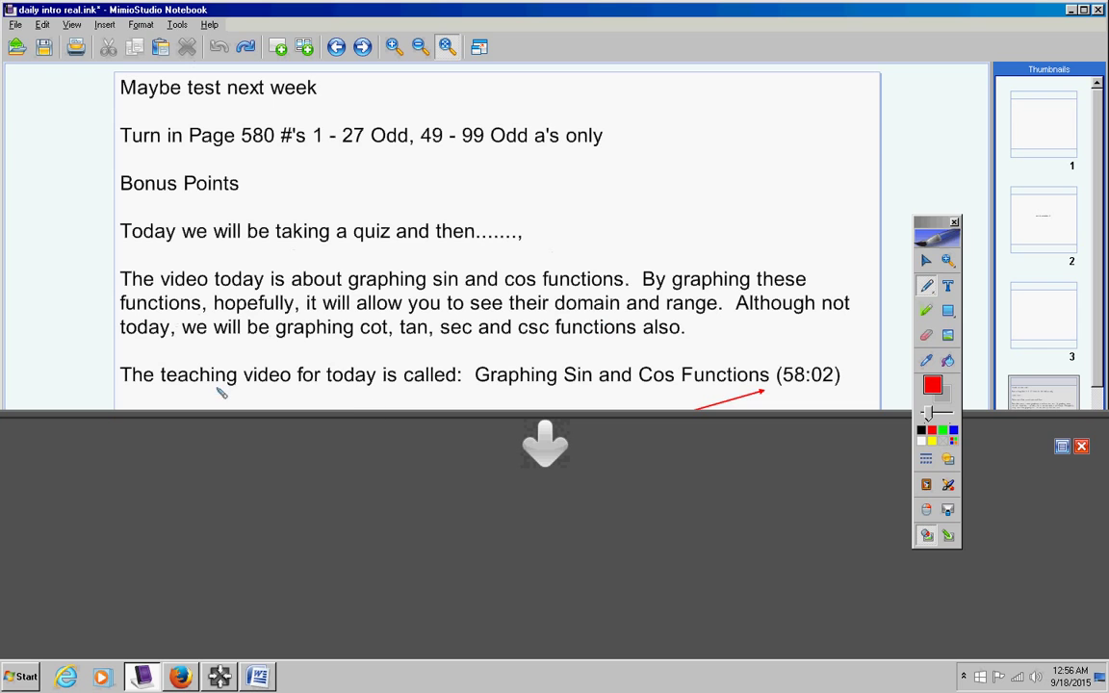
mouse_move(604, 393)
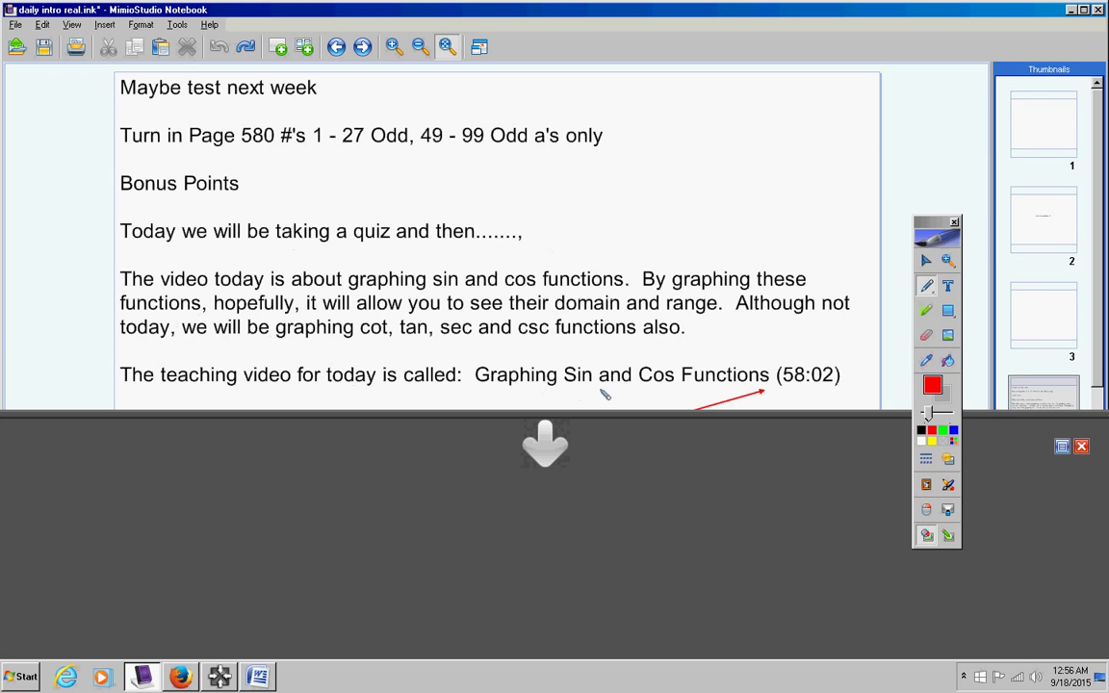
mouse_move(761, 398)
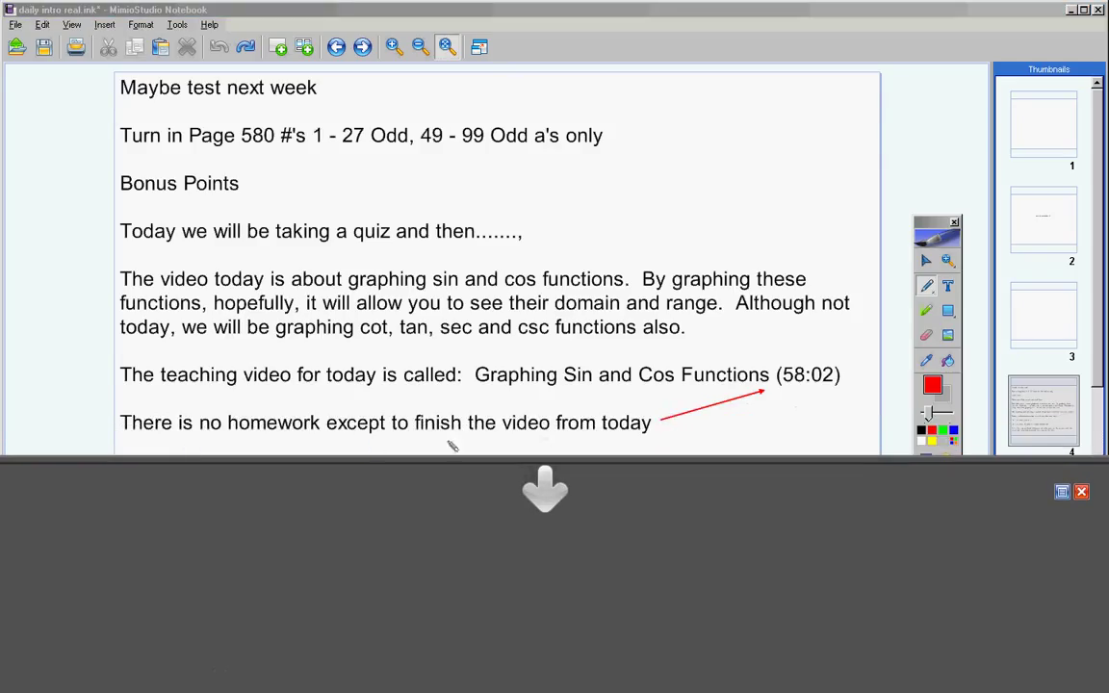
mouse_move(763, 414)
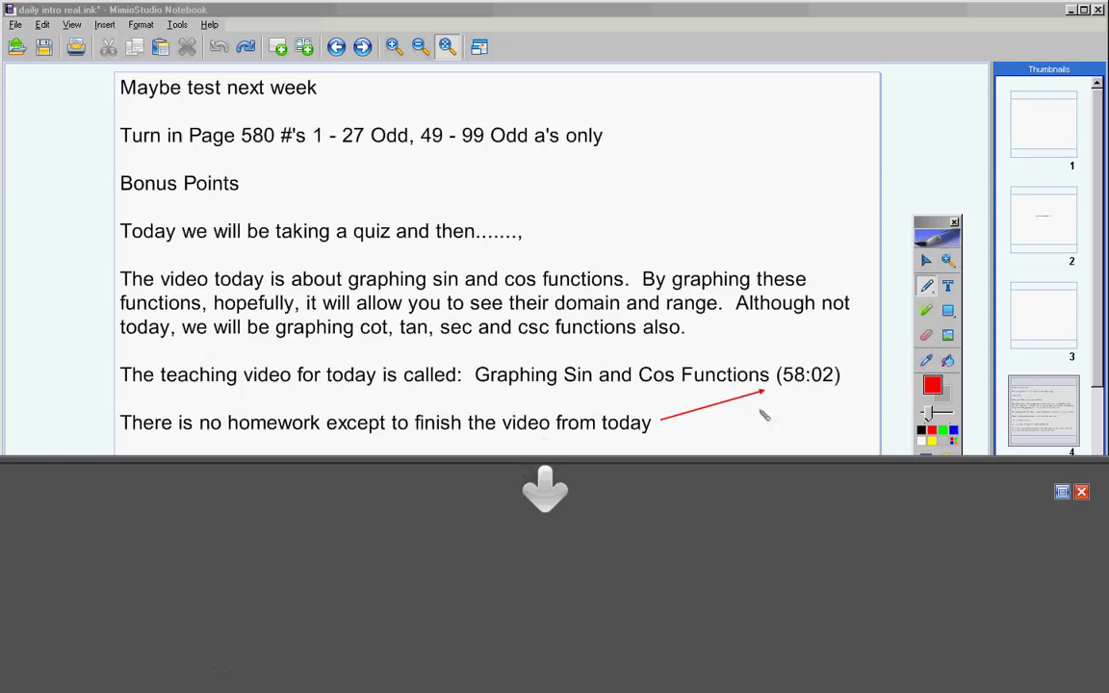
mouse_move(636, 434)
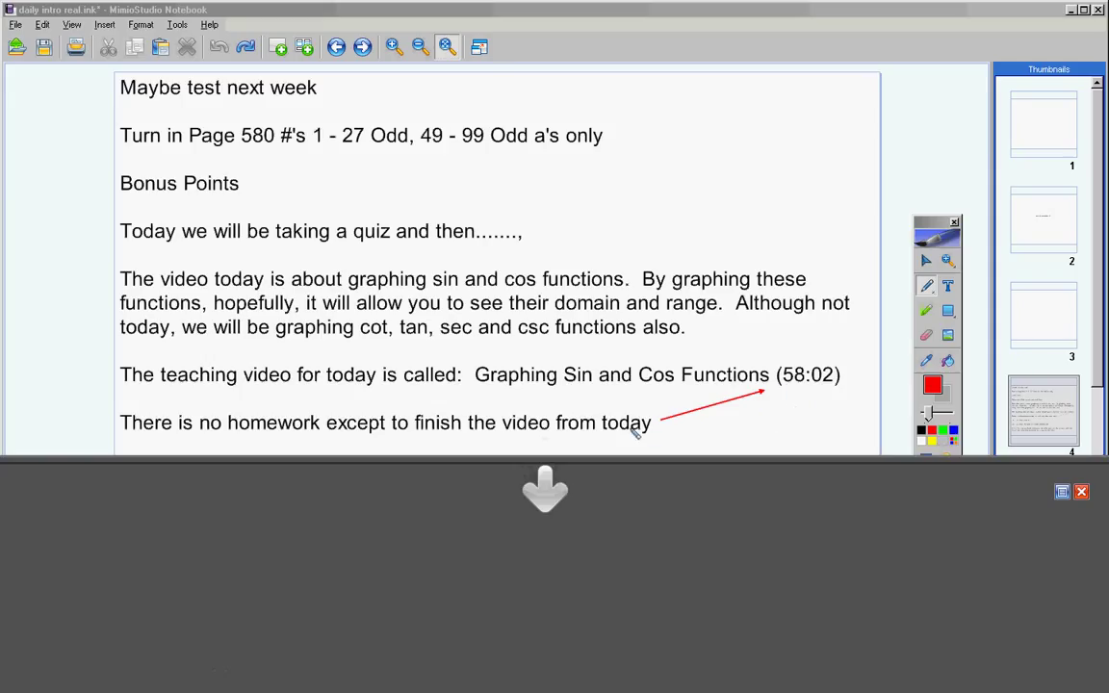
mouse_move(568, 403)
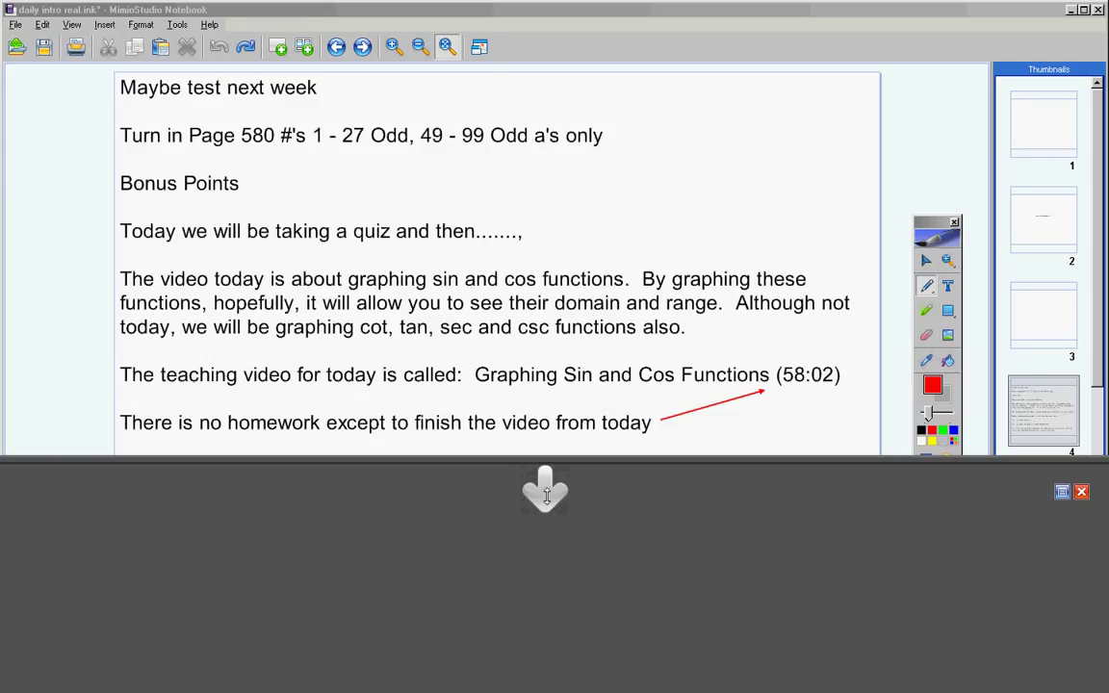
mouse_move(562, 487)
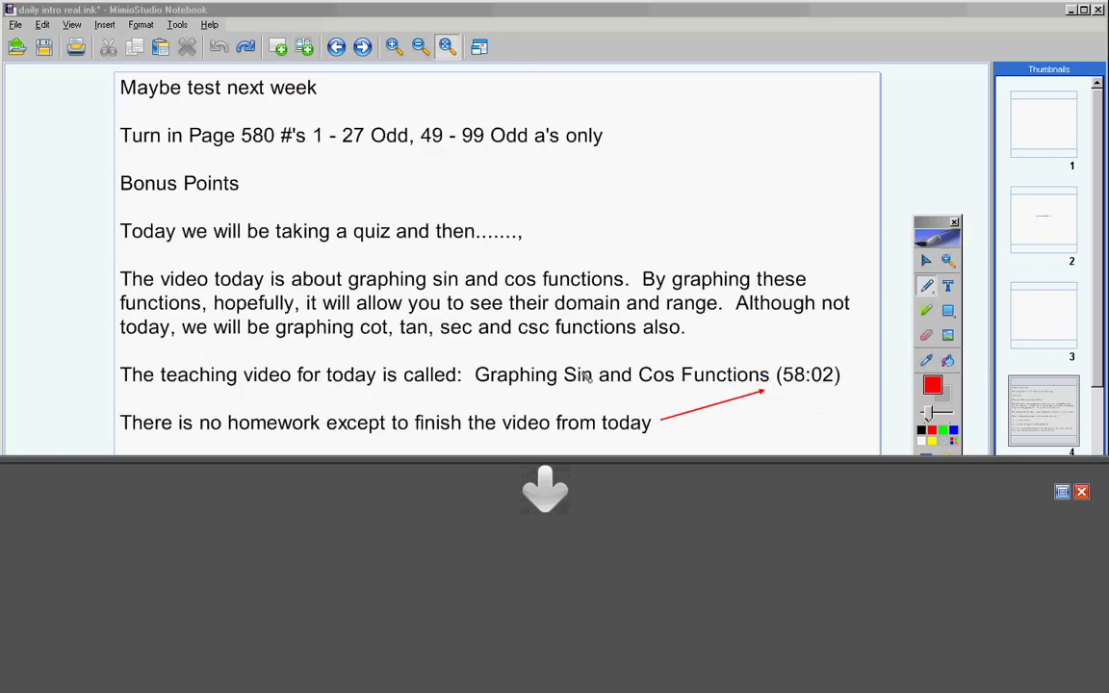
mouse_move(562, 370)
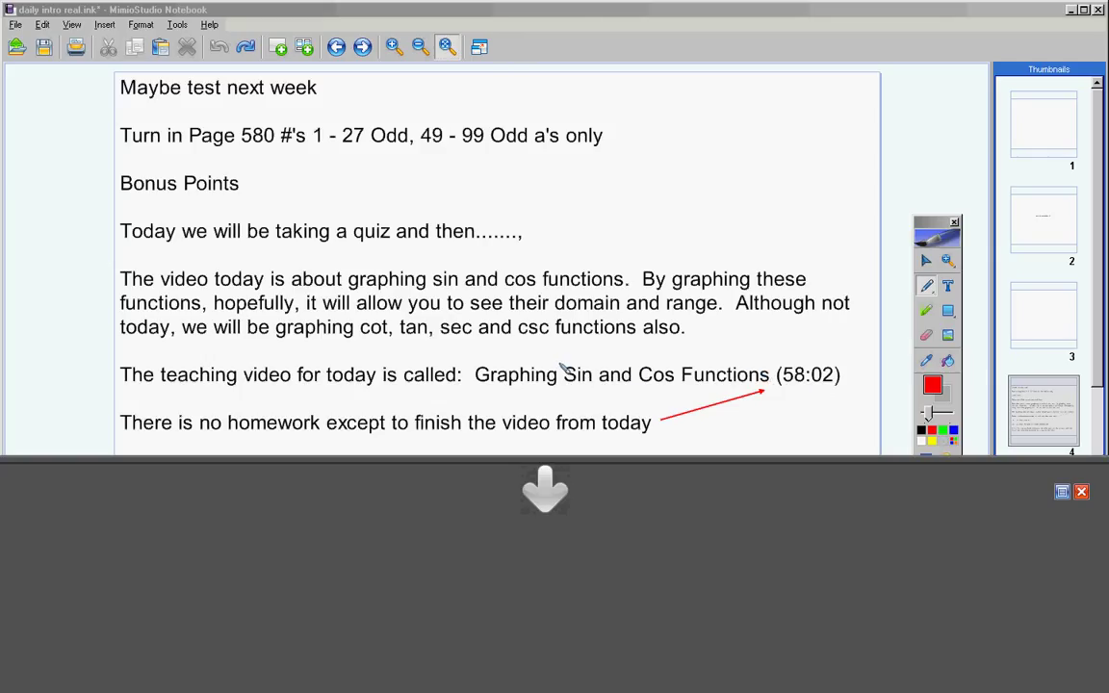
mouse_move(539, 404)
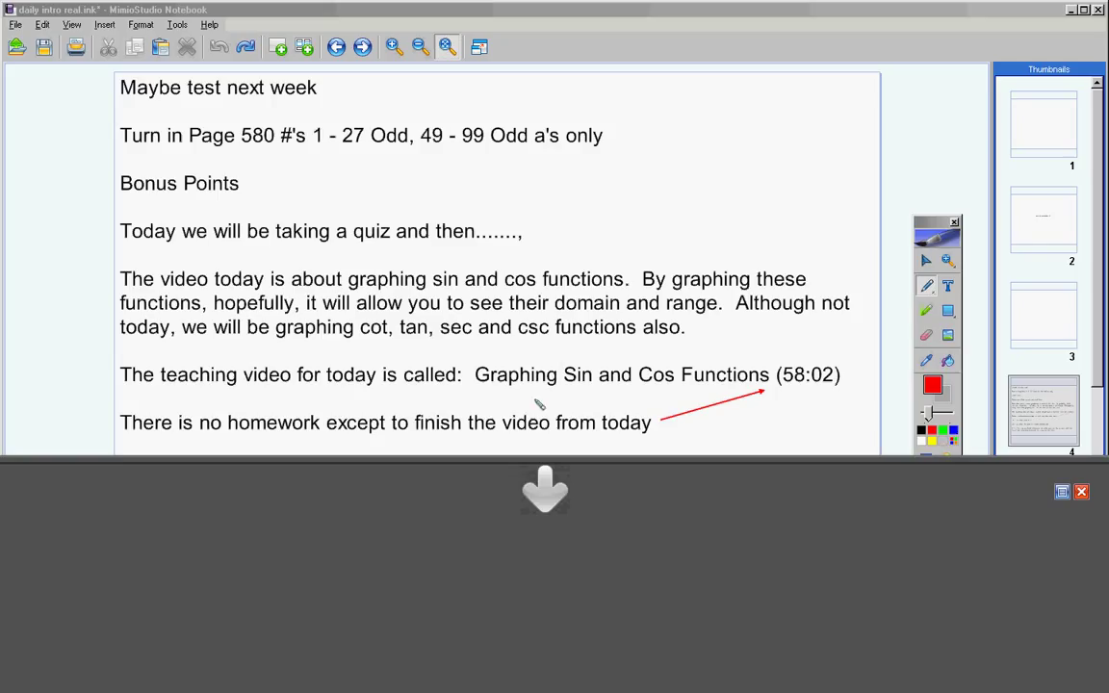
mouse_move(543, 493)
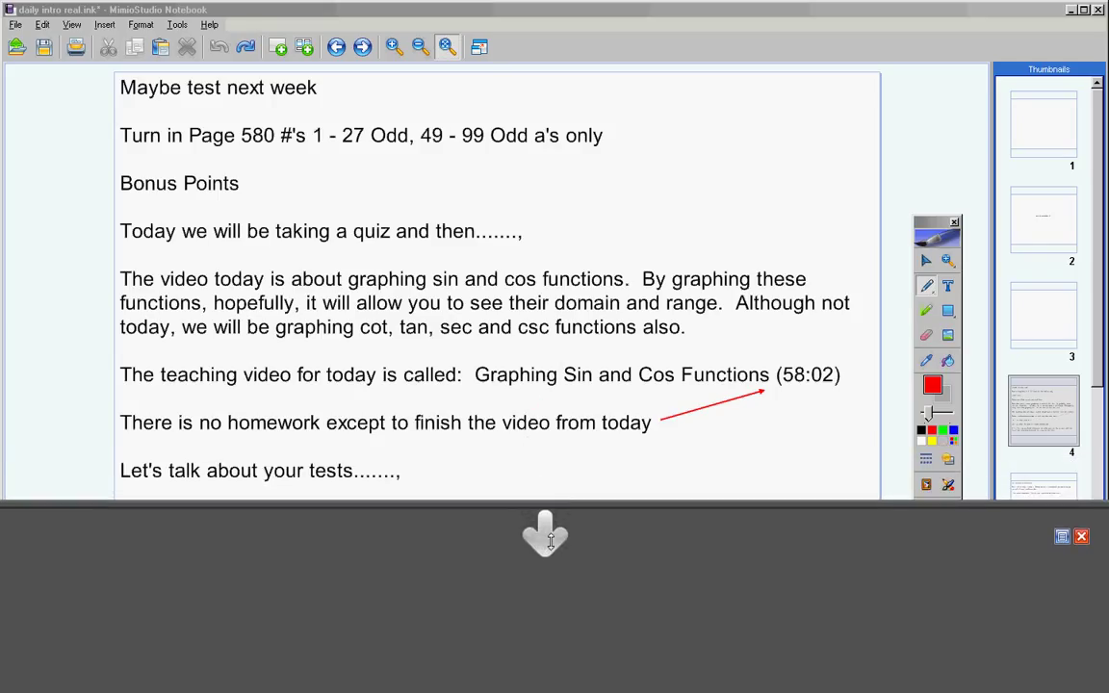
mouse_move(551, 468)
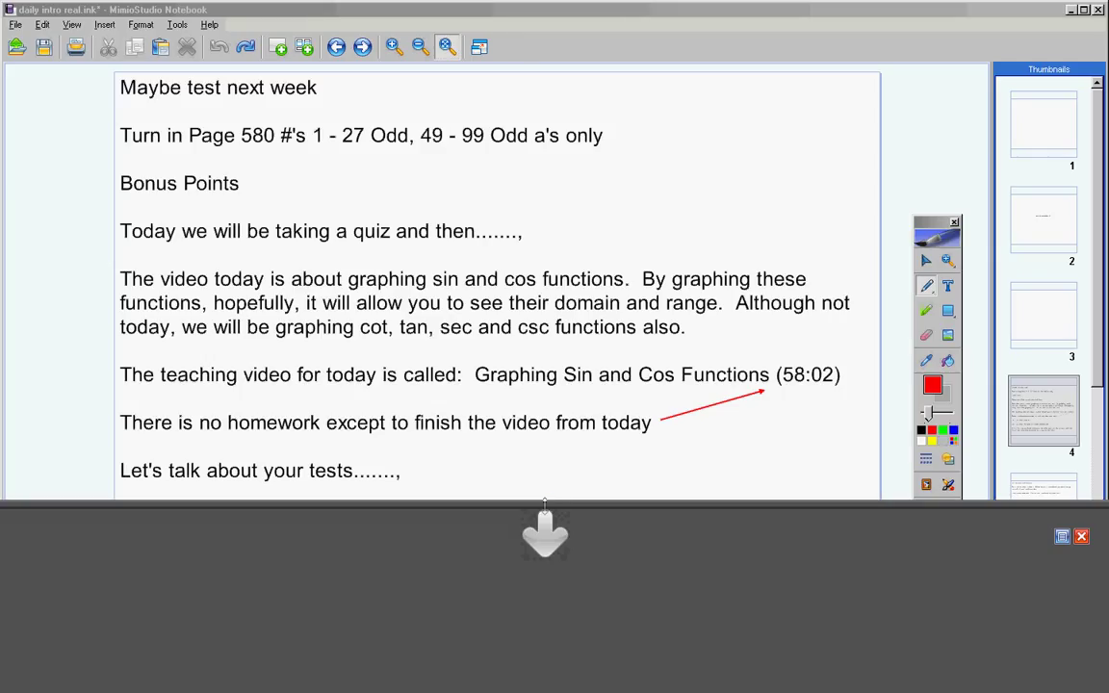
mouse_move(543, 535)
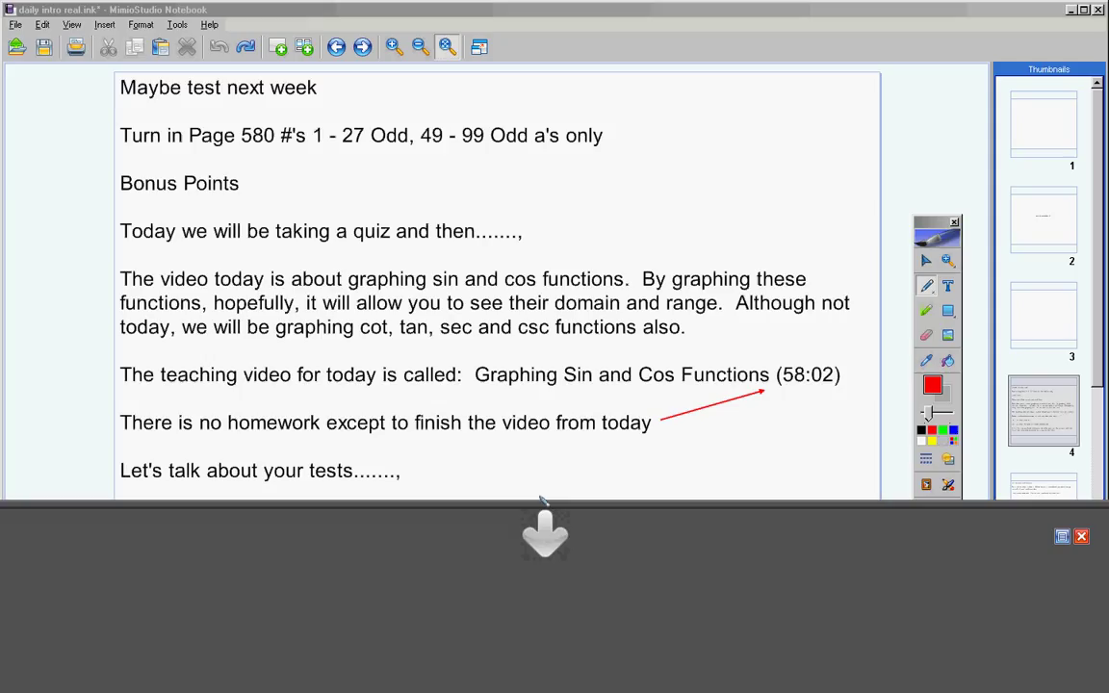
mouse_move(543, 477)
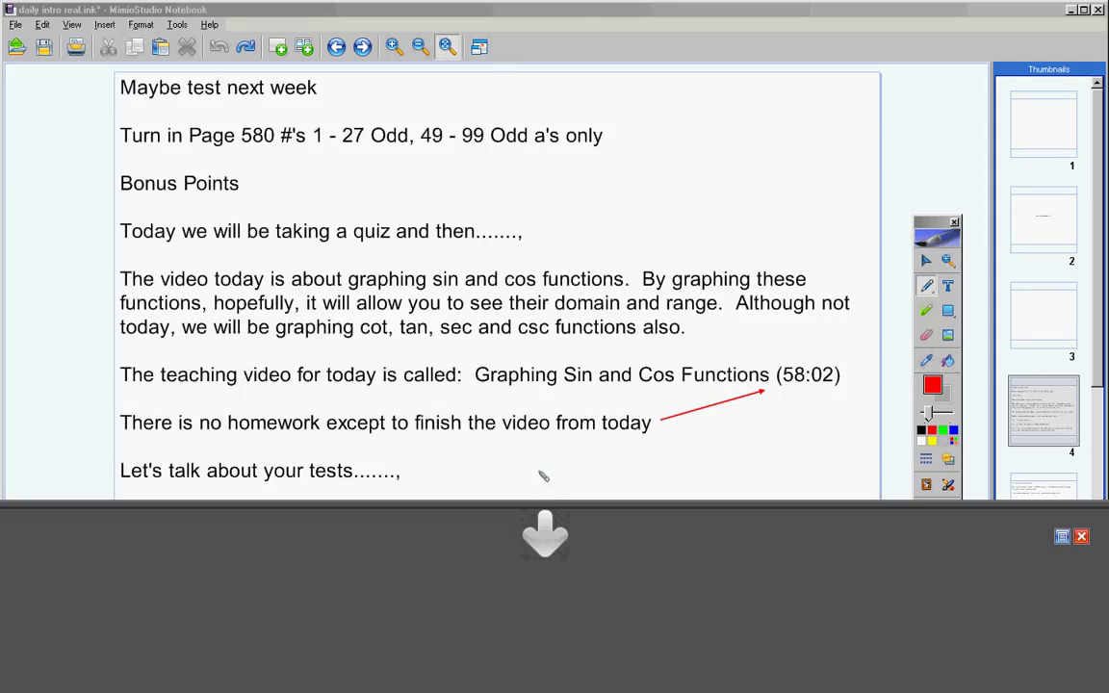
mouse_move(554, 458)
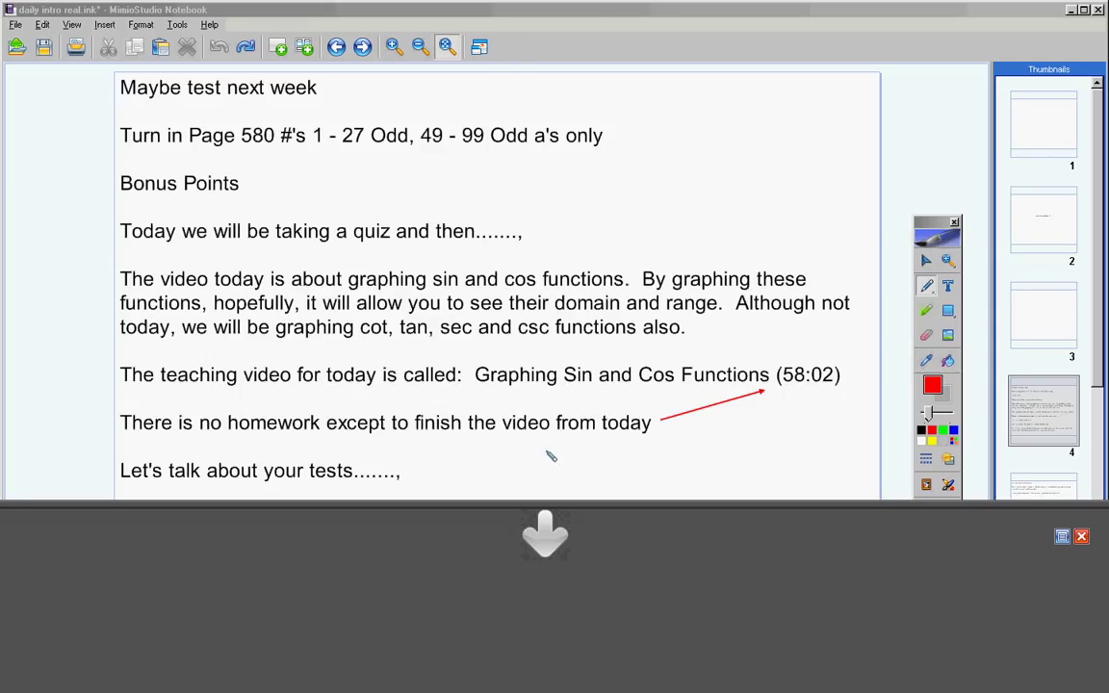
mouse_move(293, 469)
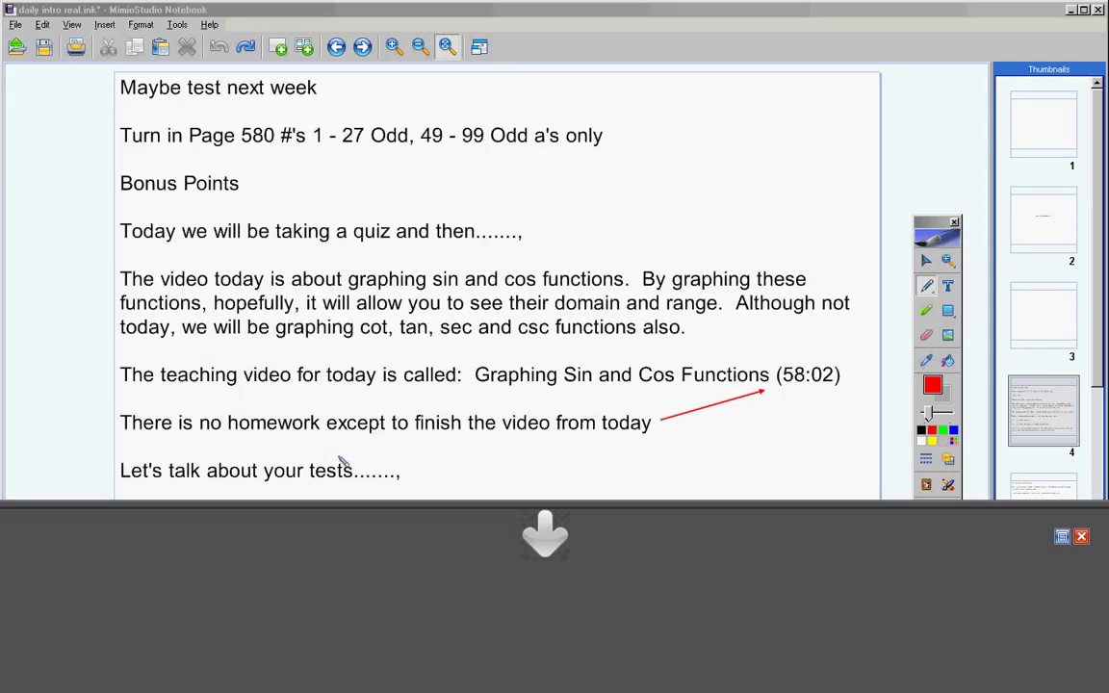
mouse_move(674, 143)
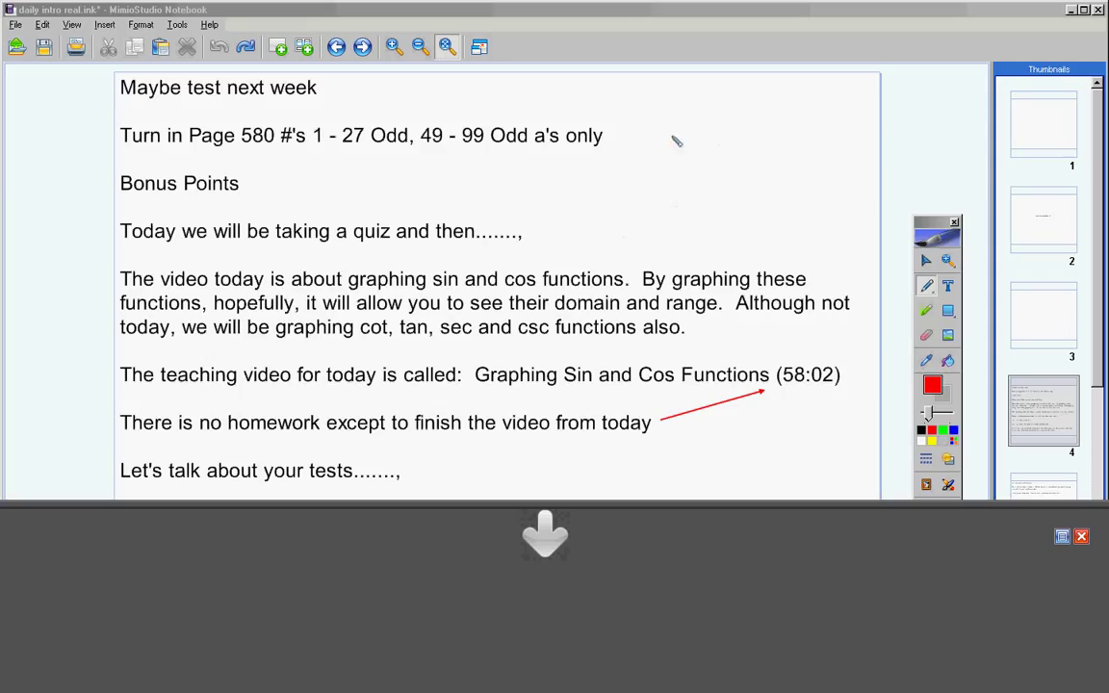
mouse_move(538, 331)
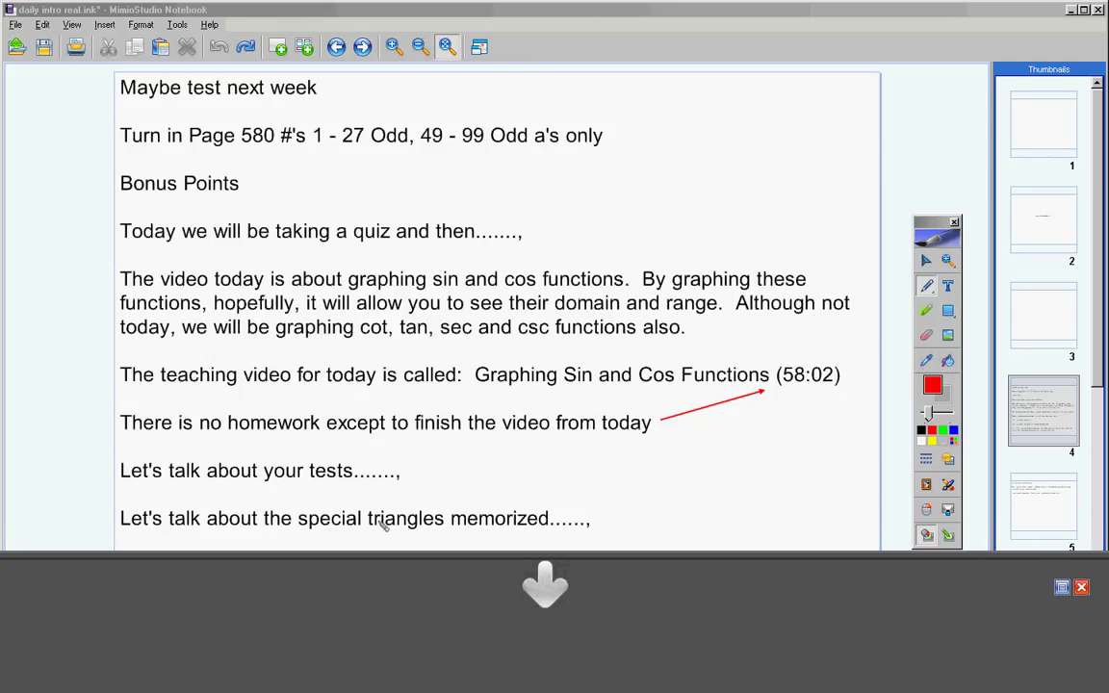
mouse_move(722, 166)
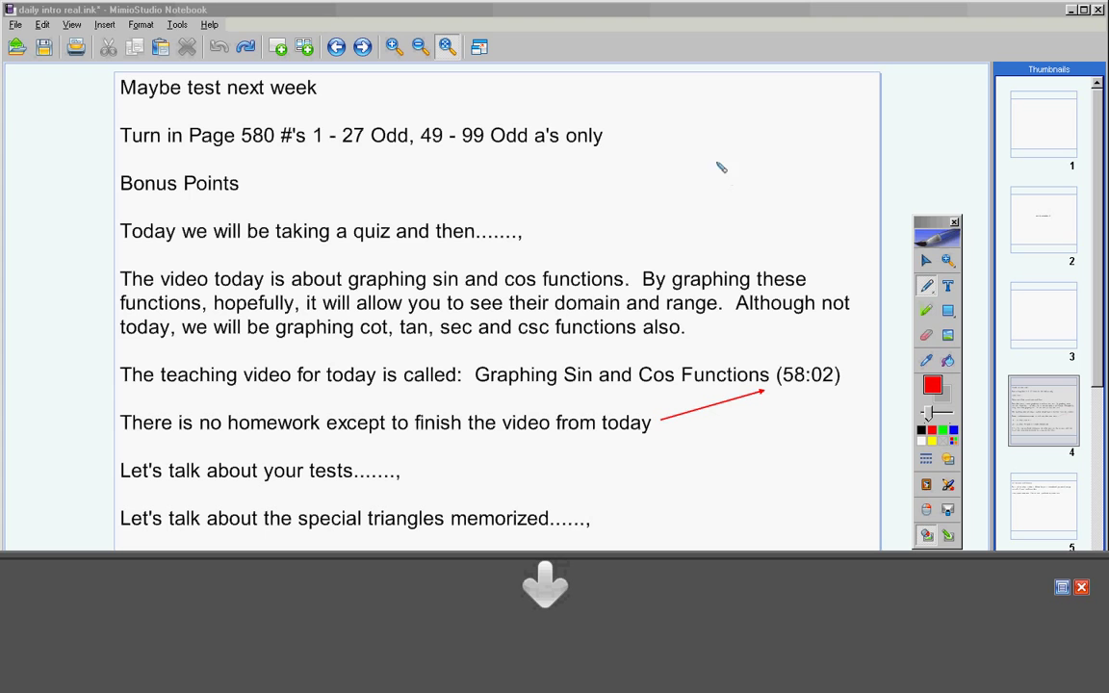
Sketch a first special right triangle beside the notes and label its hypotenuse √2.
drag(774, 119, 684, 235)
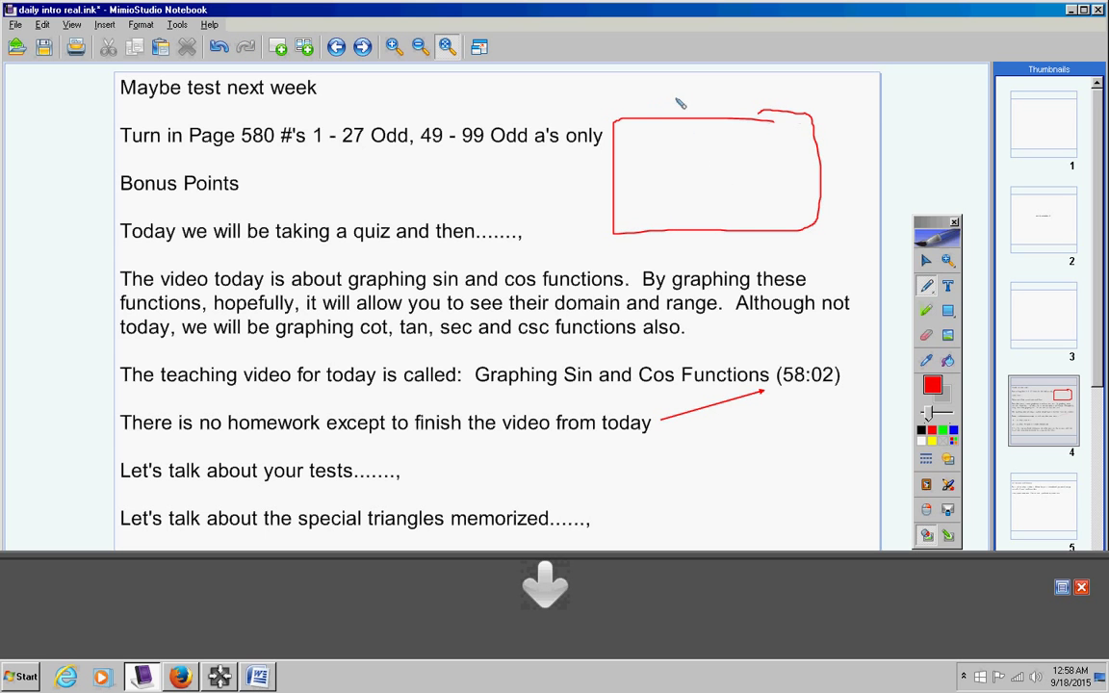
mouse_move(605, 154)
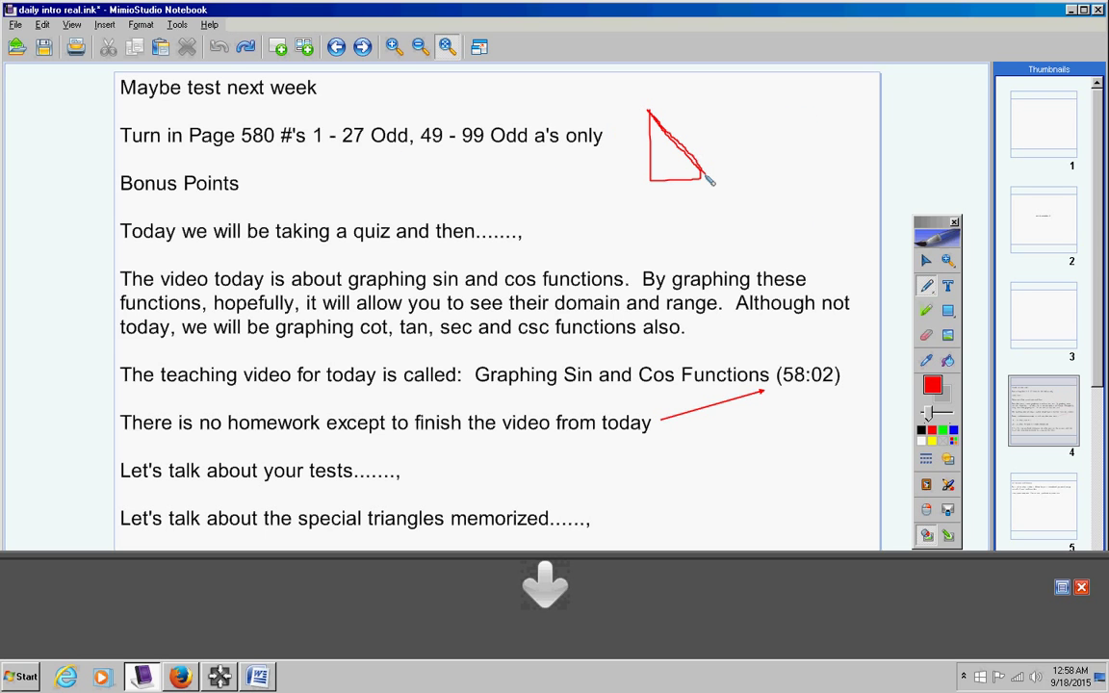
click(246, 46)
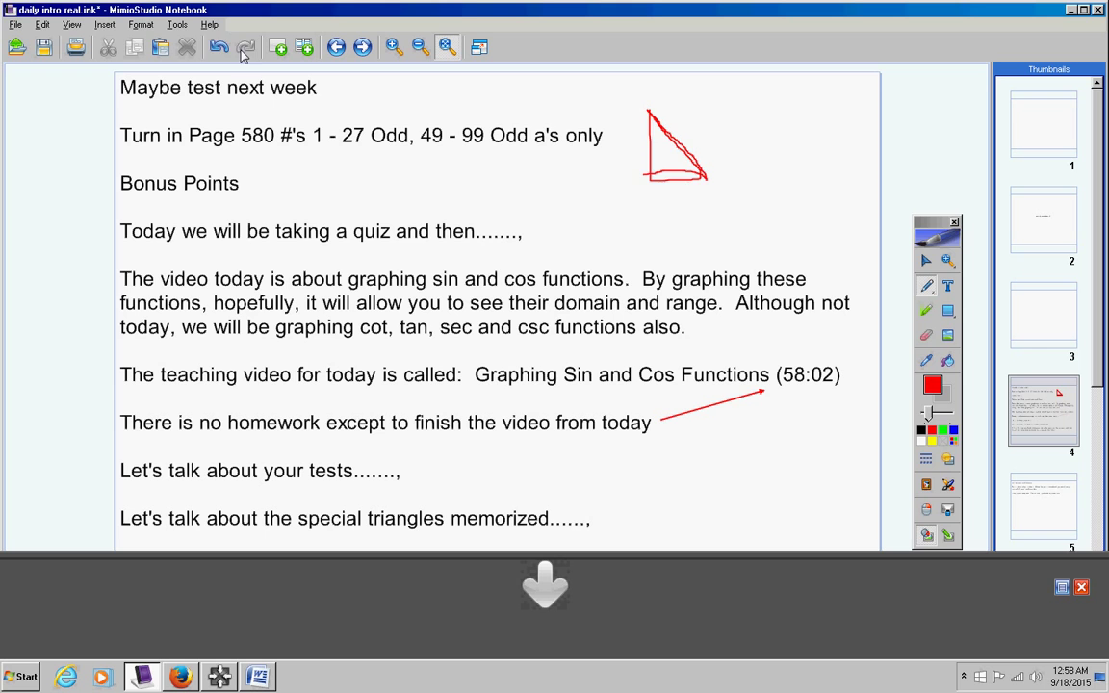
click(217, 46)
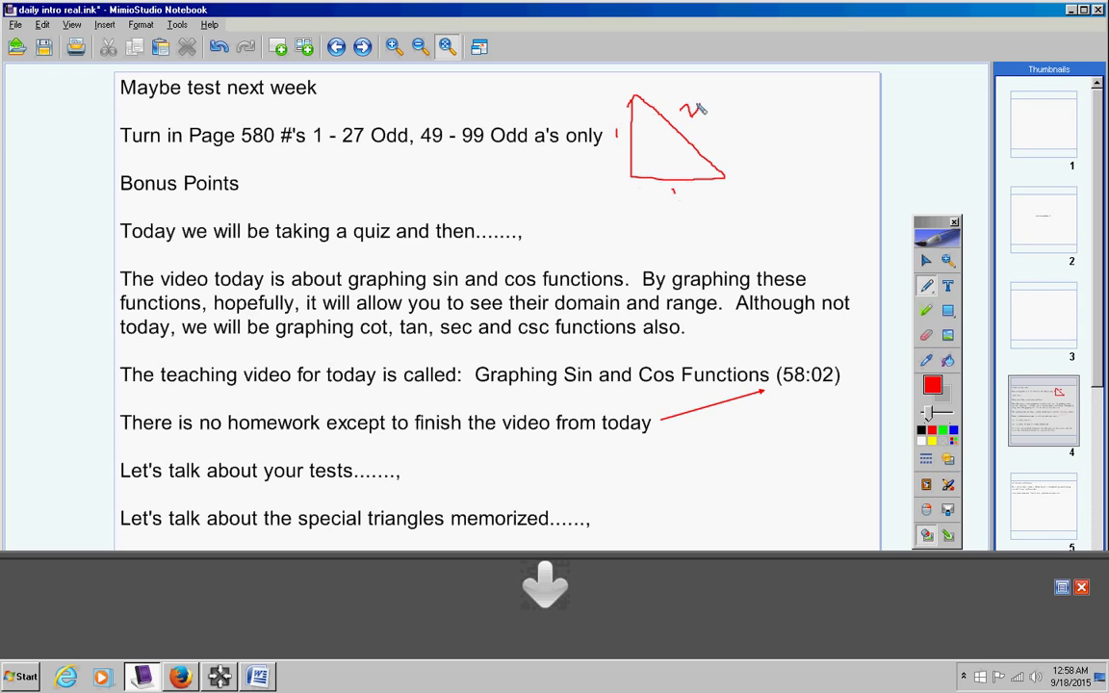
drag(693, 115, 708, 131)
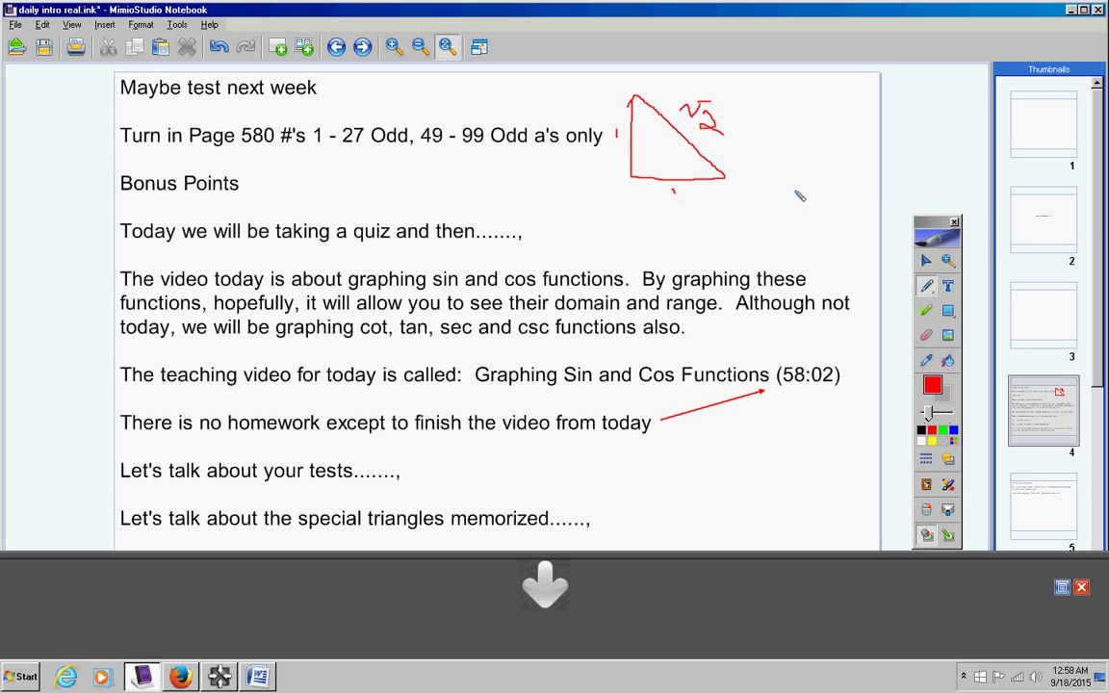
Draw a second triangle with sides 2, 1 and a 60° angle, then clear all sketches.
drag(767, 125, 867, 216)
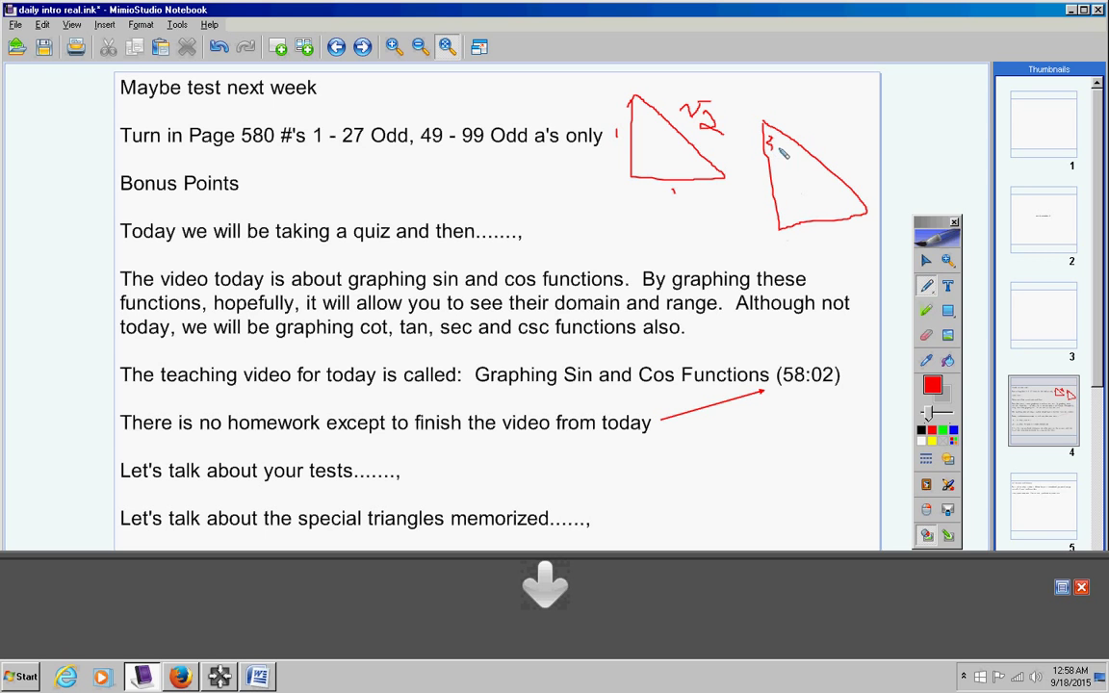
drag(786, 145, 851, 208)
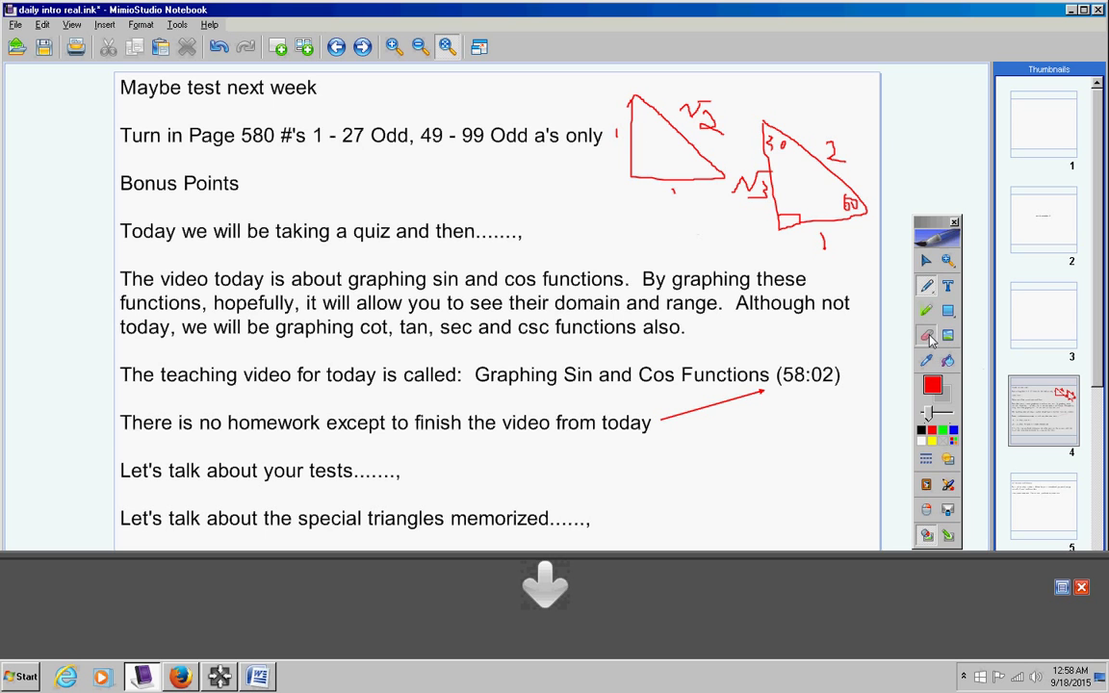
click(926, 335)
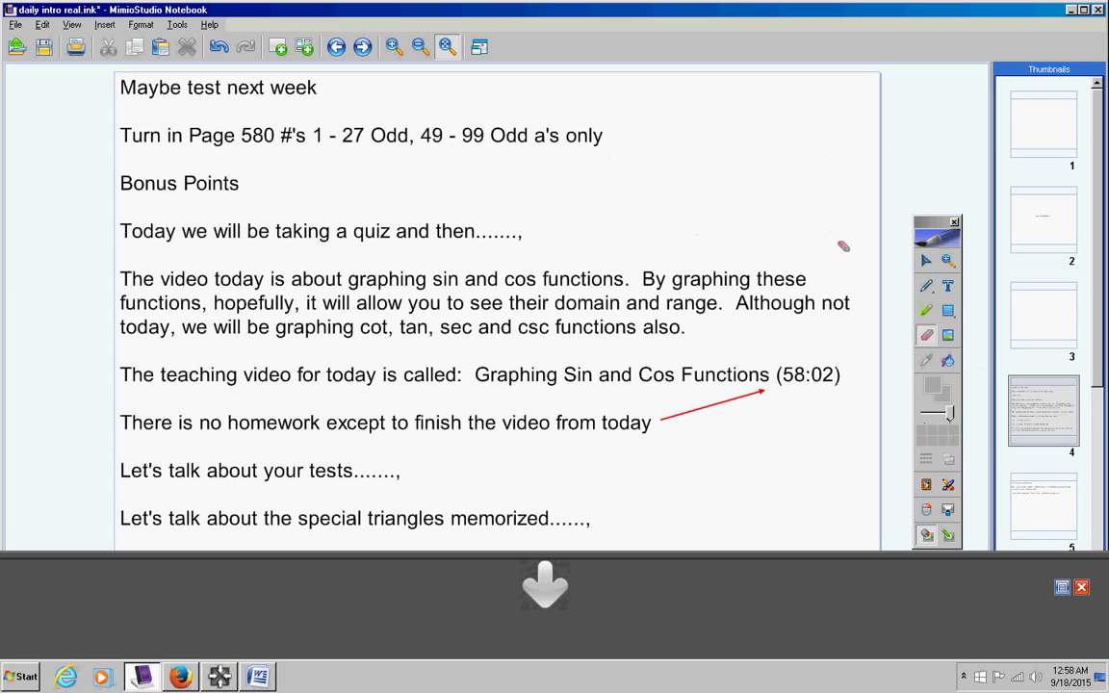
mouse_move(566, 377)
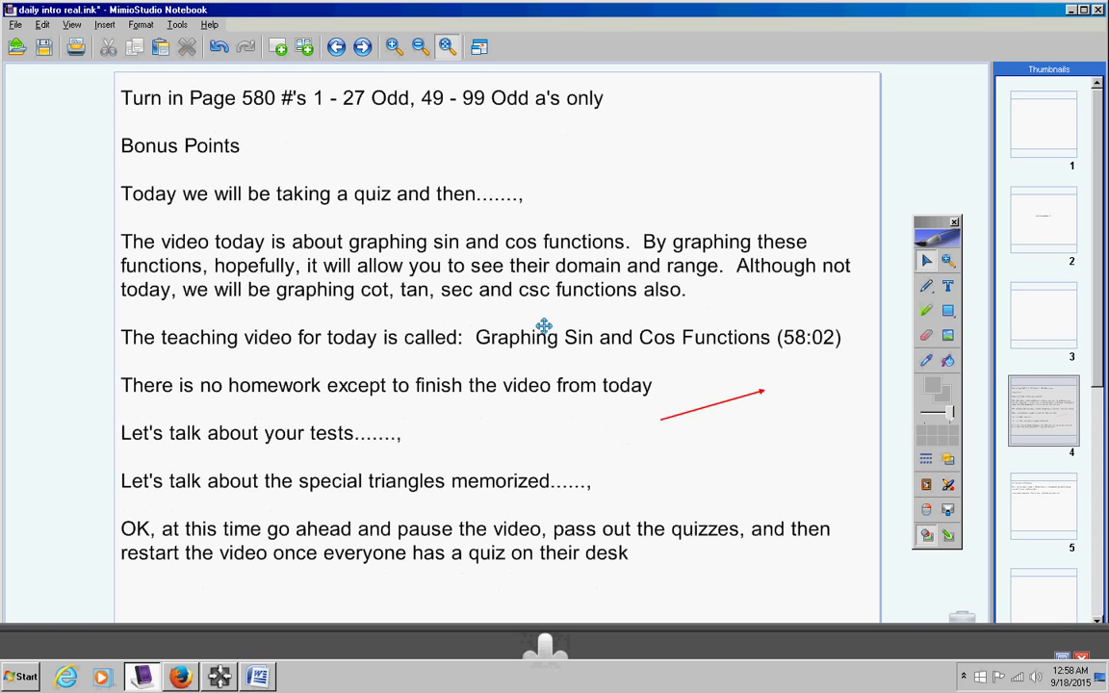
mouse_move(493, 339)
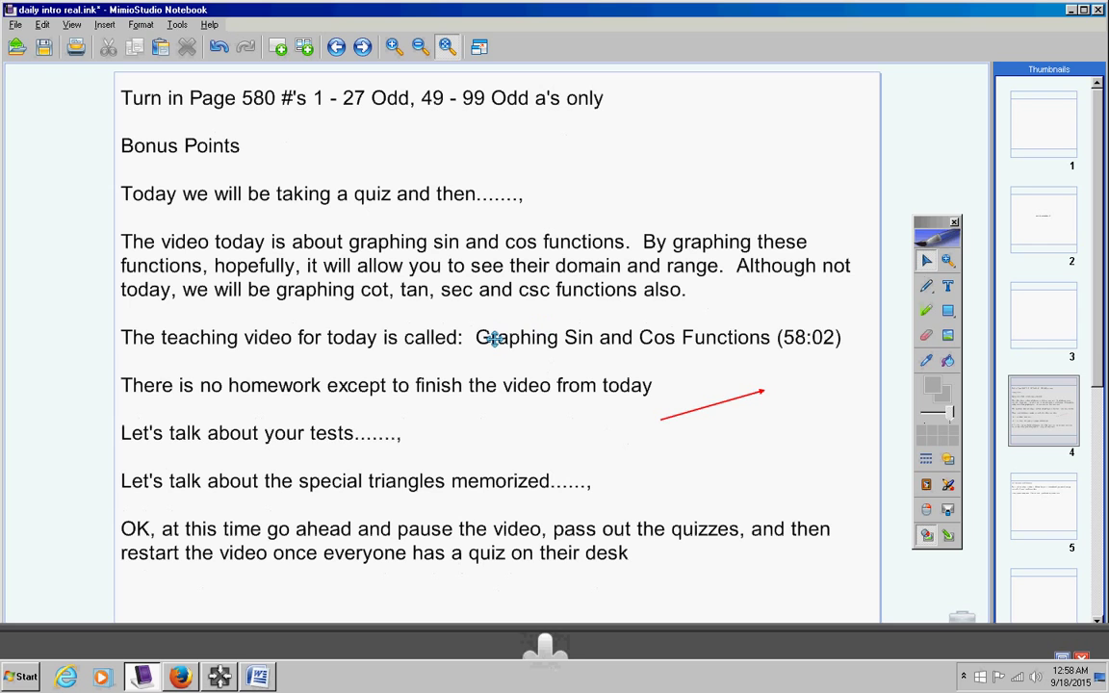
mouse_move(547, 402)
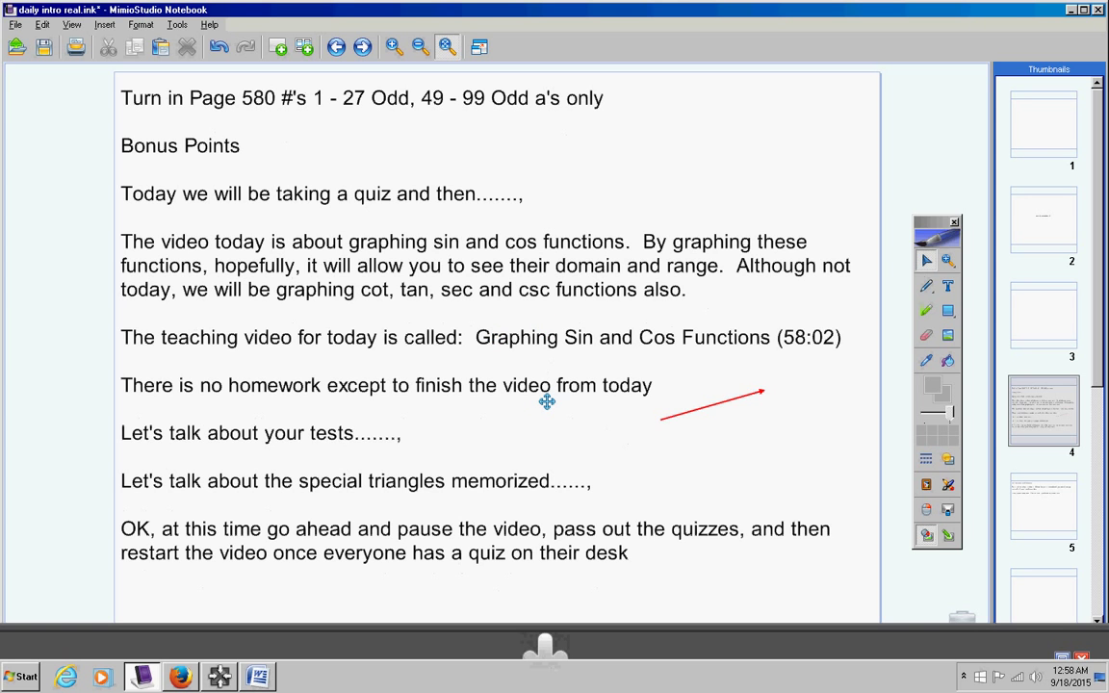
mouse_move(1051, 518)
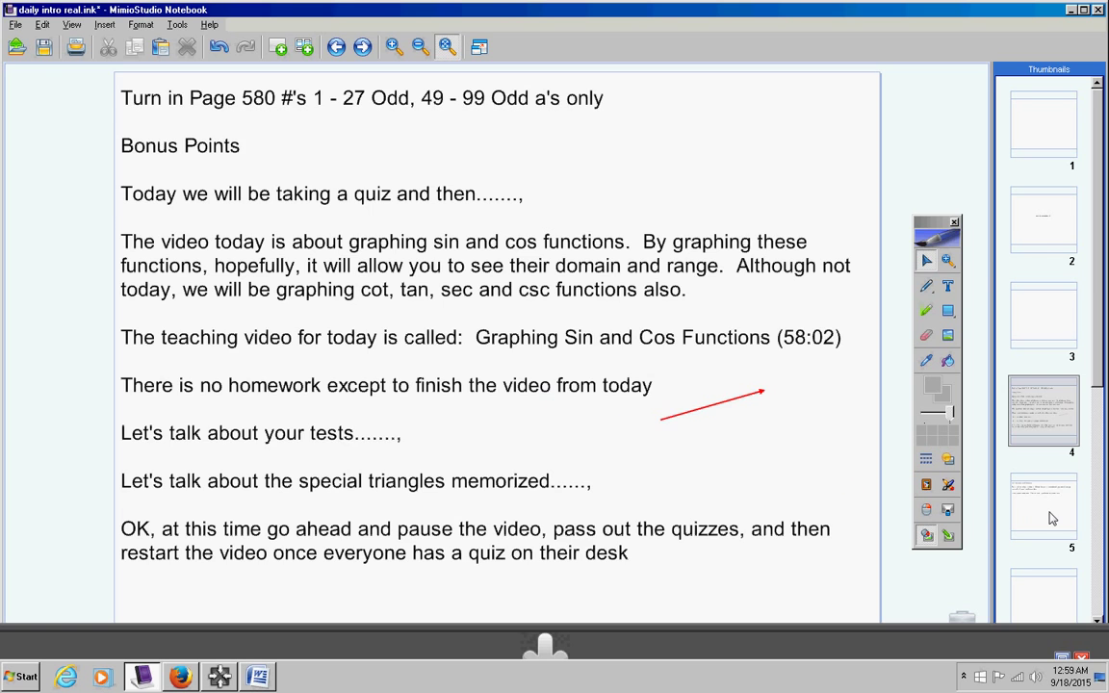
Go to the fifth, closing page with quiz review and weekend wishes.
click(1044, 504)
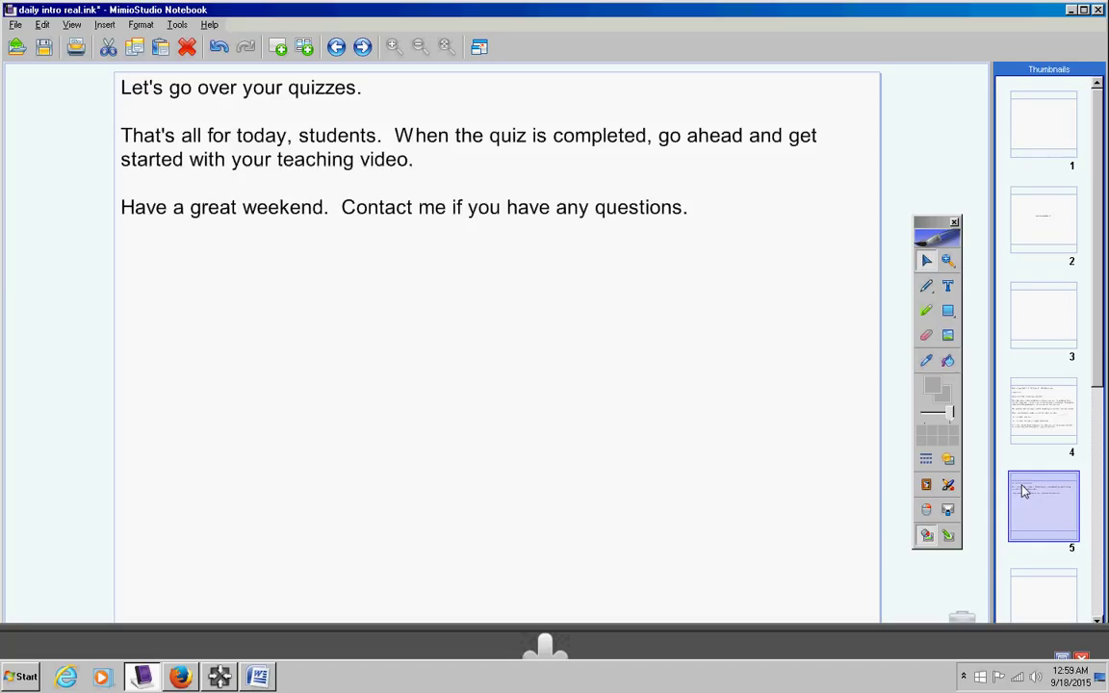
mouse_move(1028, 285)
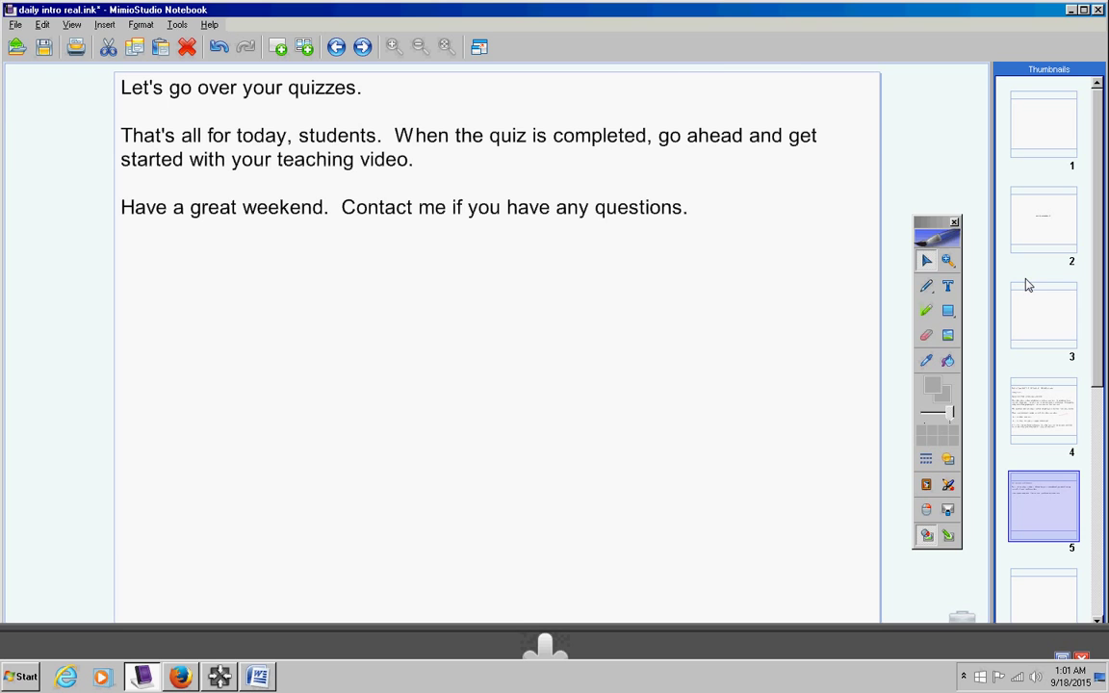
mouse_move(755, 65)
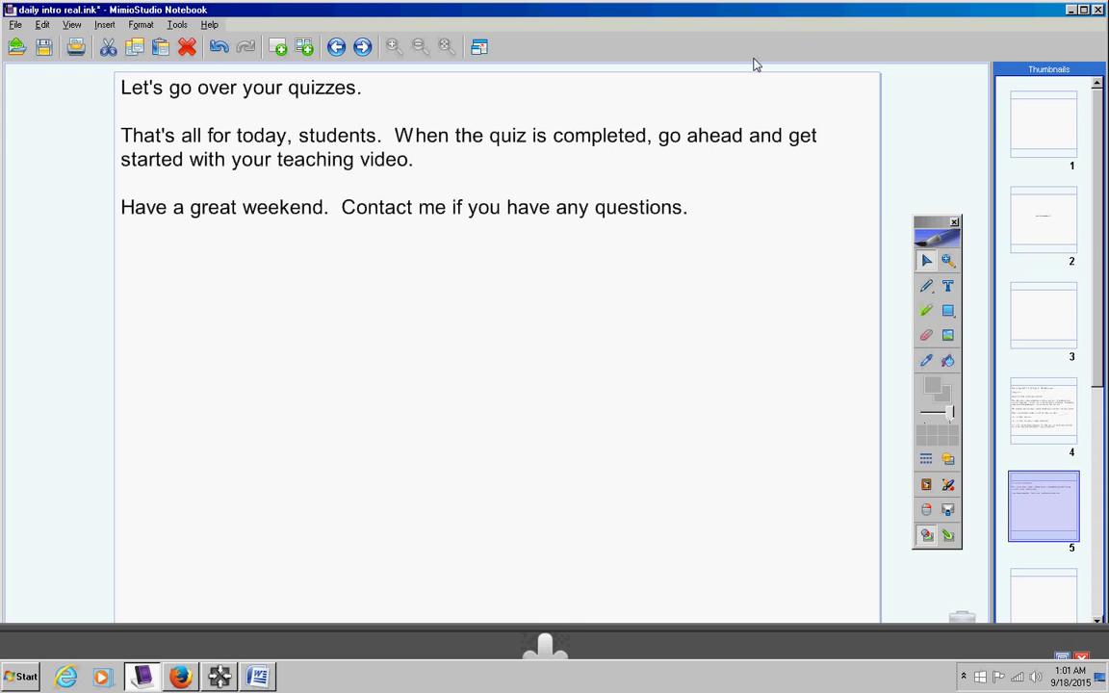
mouse_move(674, 73)
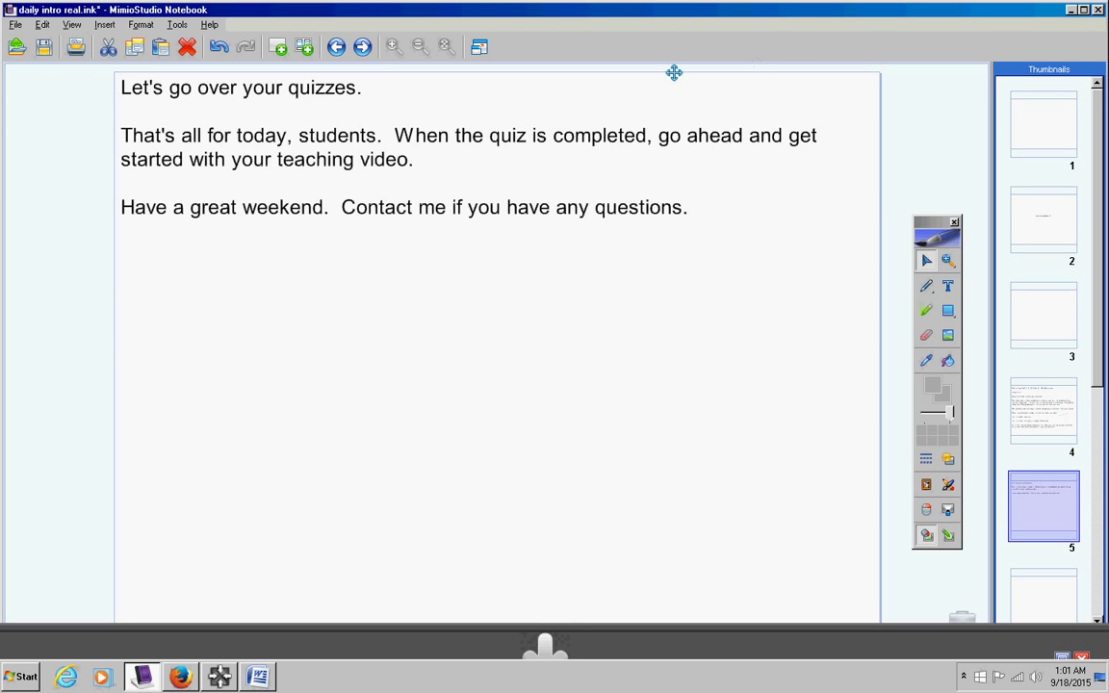
mouse_move(566, 146)
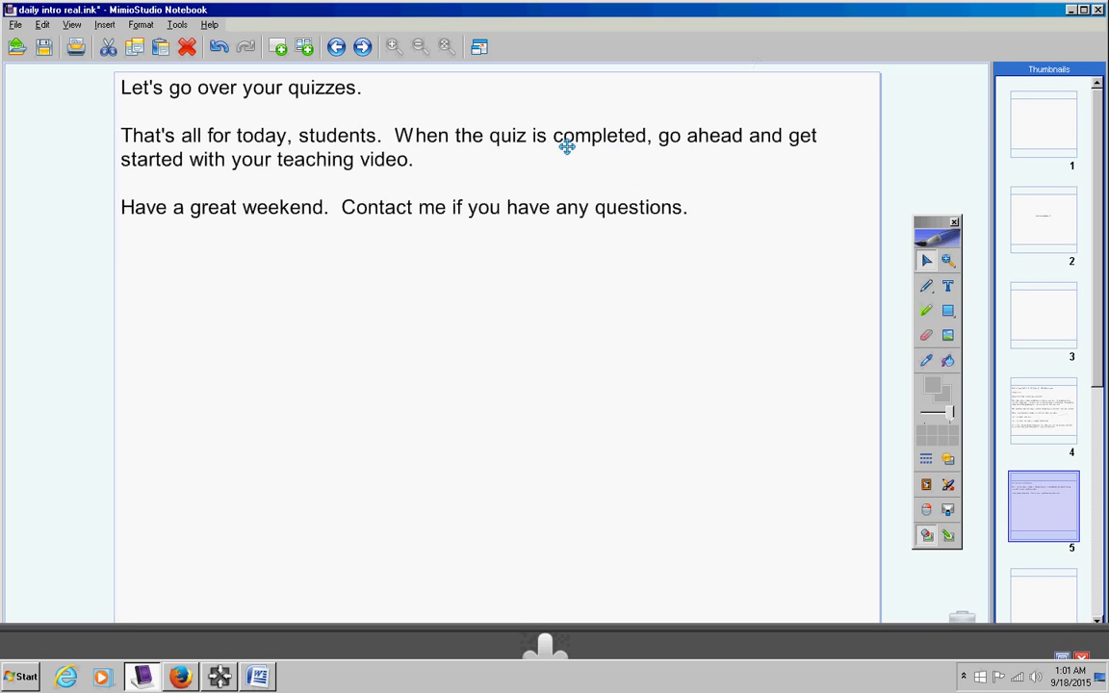
mouse_move(514, 154)
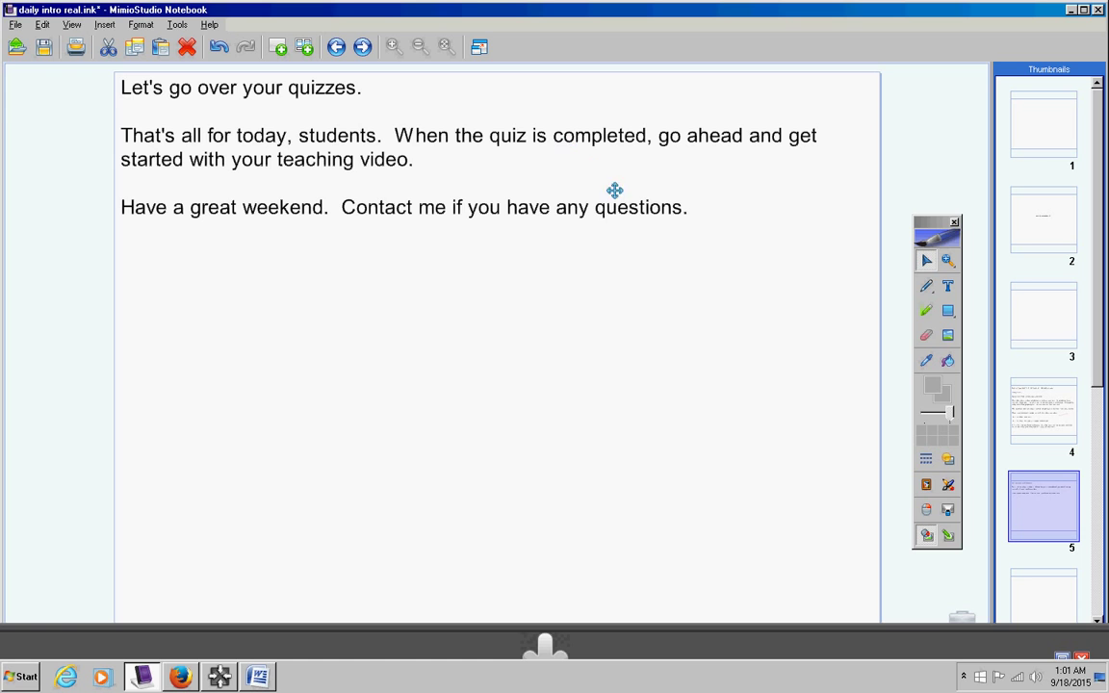
mouse_move(807, 428)
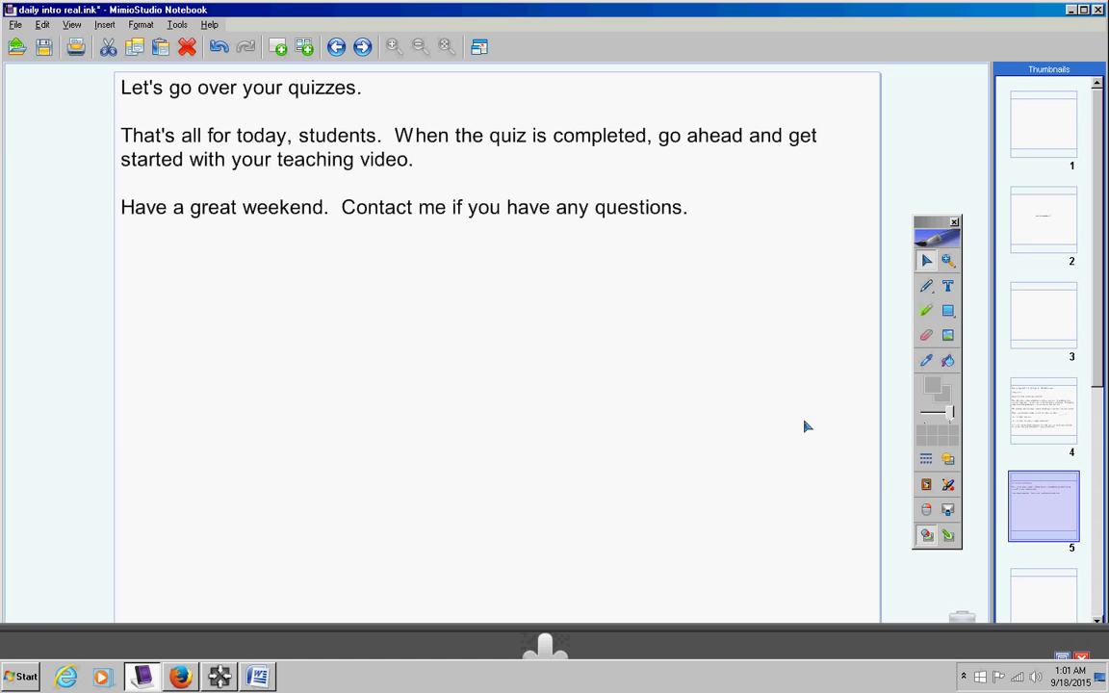
mouse_move(917, 481)
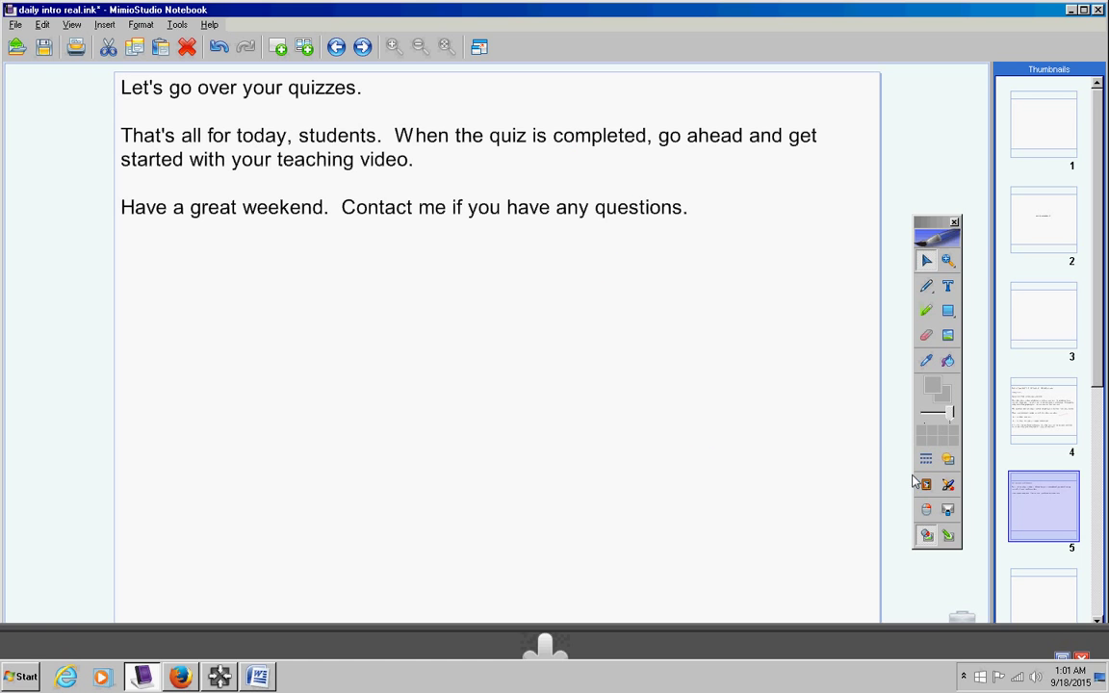